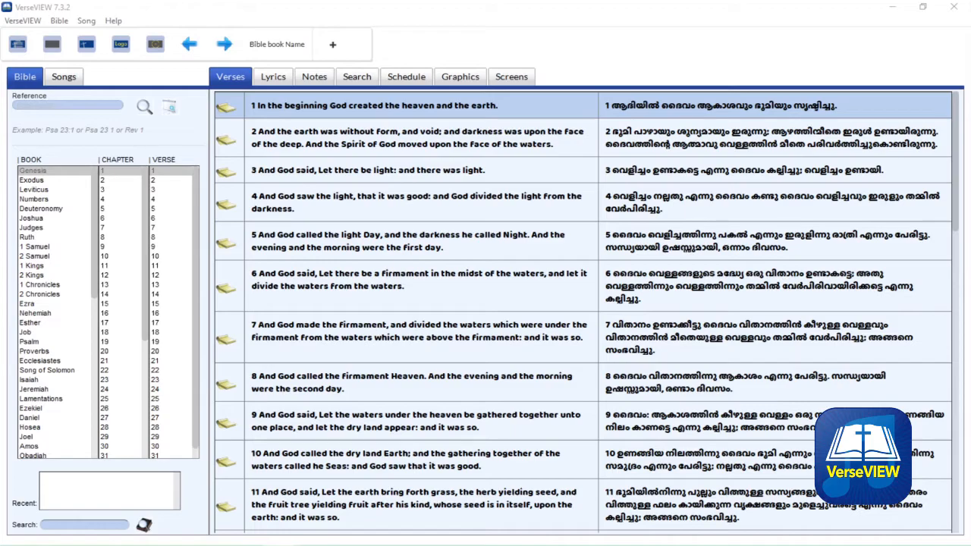
pyautogui.moveTo(256, 346)
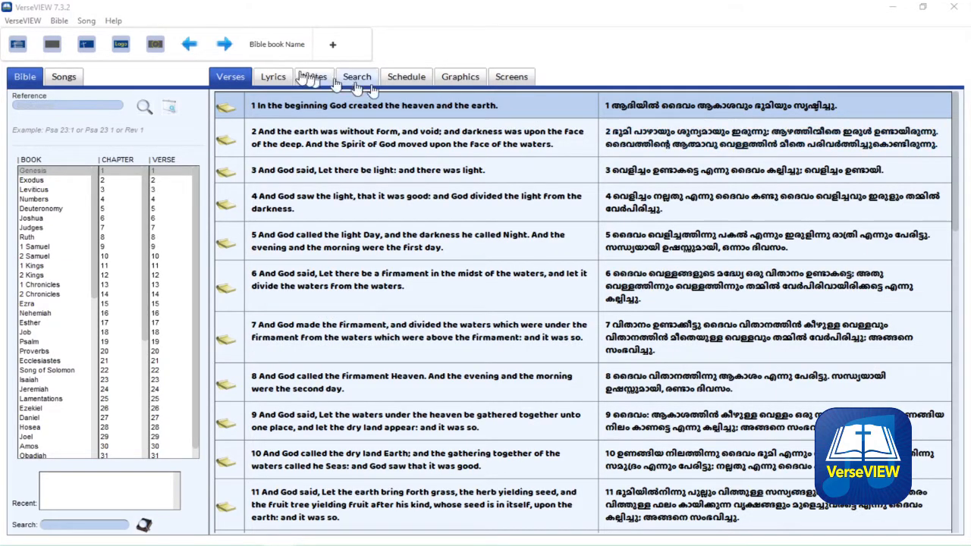
# Enable Remote VerseVIEW on IP 192.168.1.141 and close the remote settings dialog
pyautogui.click(22, 20)
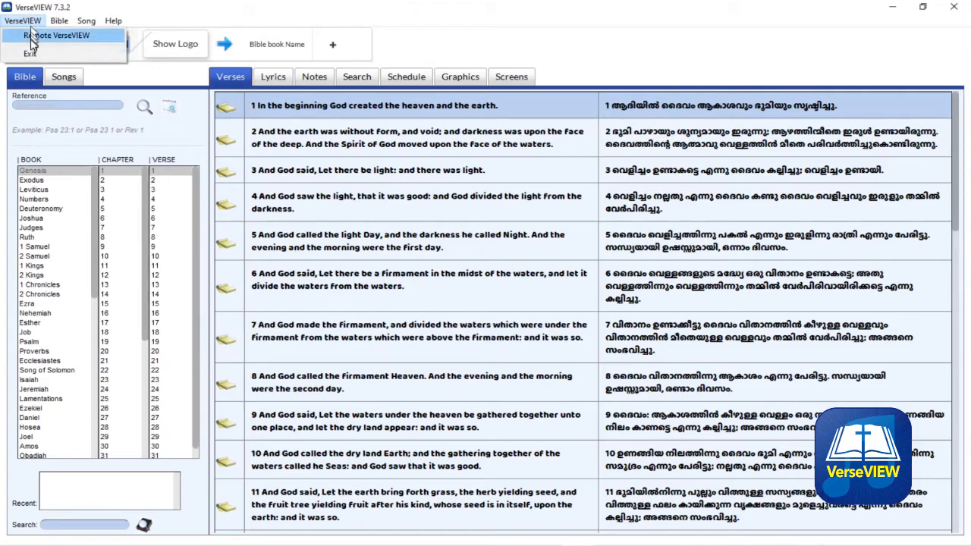
pyautogui.click(61, 35)
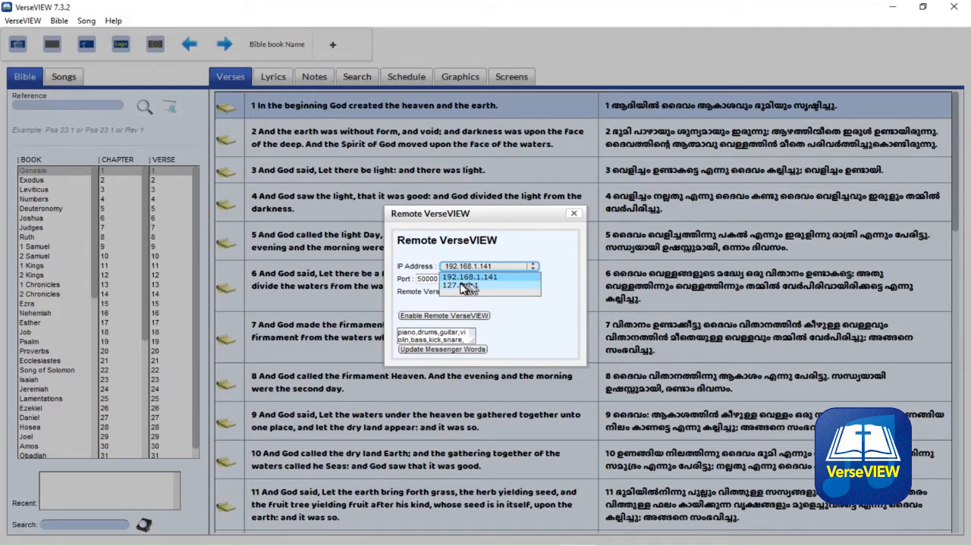
pyautogui.moveTo(470, 286)
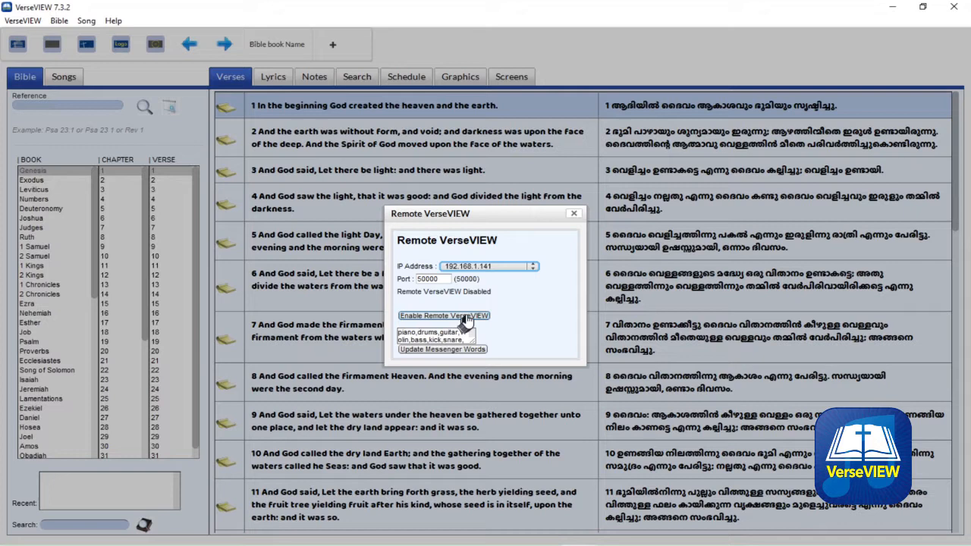
pyautogui.click(444, 316)
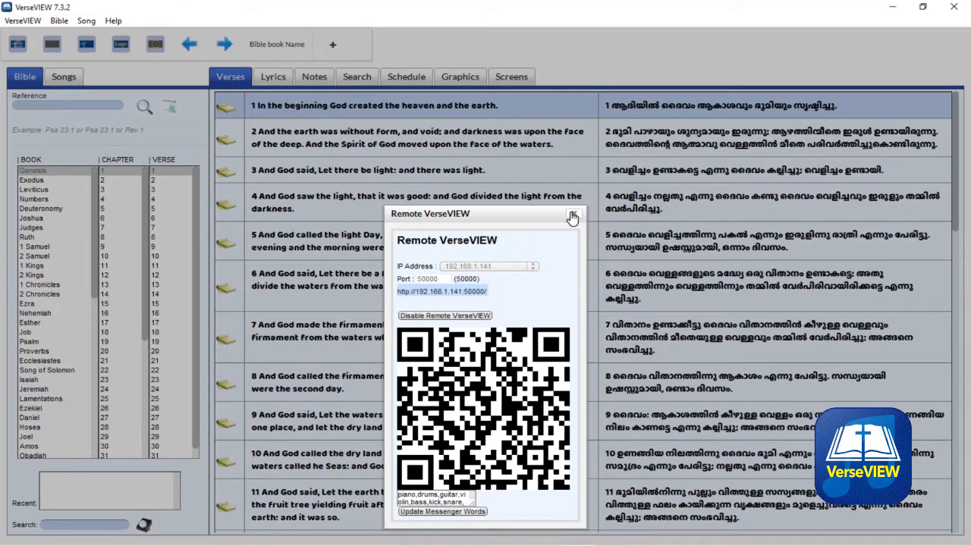
pyautogui.click(574, 216)
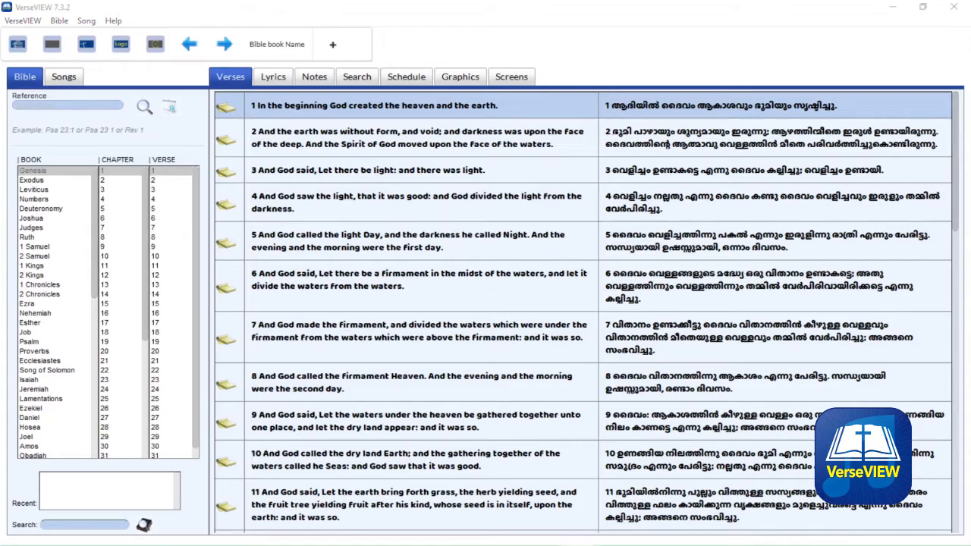
# Present Genesis 1:1 and uncheck Enable Main Presentation in the Screens settings
pyautogui.click(375, 105)
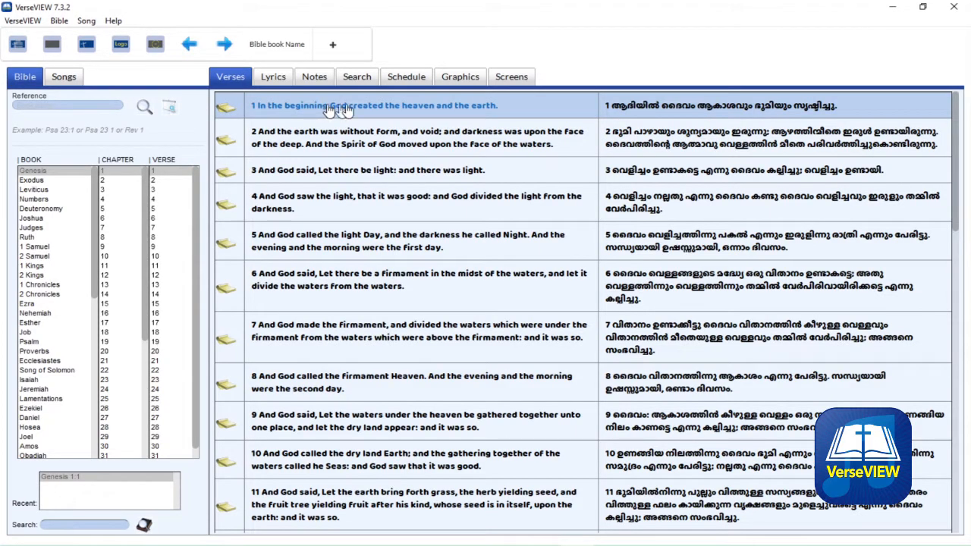
pyautogui.click(512, 71)
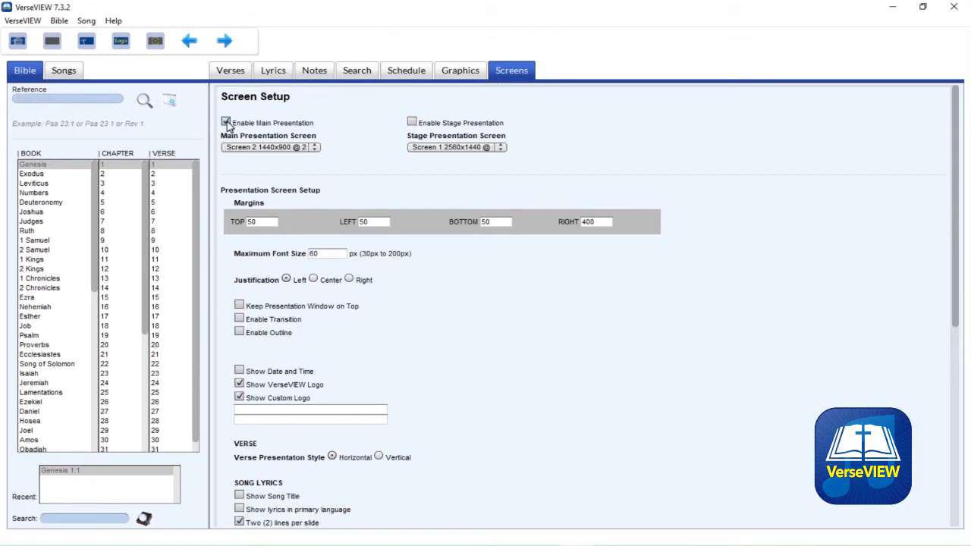
pyautogui.click(225, 123)
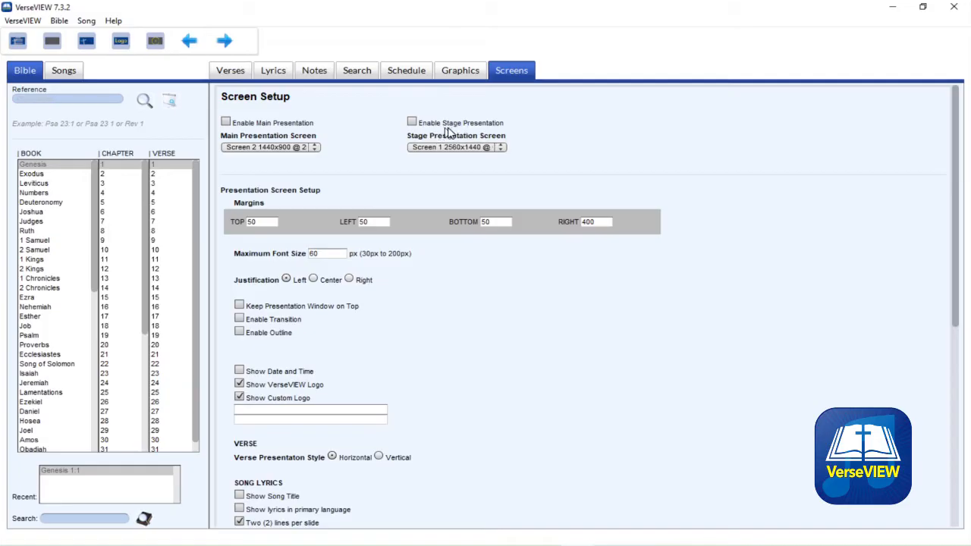
pyautogui.moveTo(398, 148)
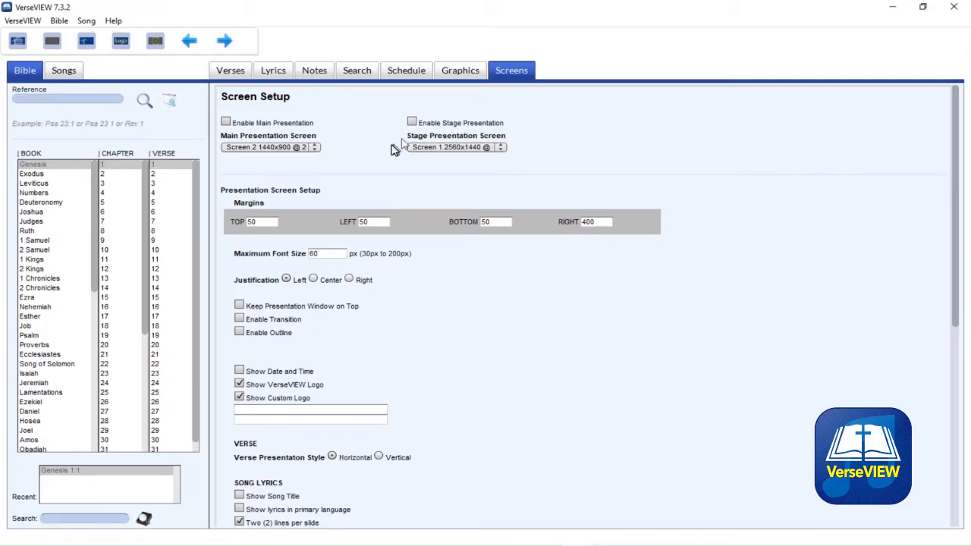
pyautogui.moveTo(379, 161)
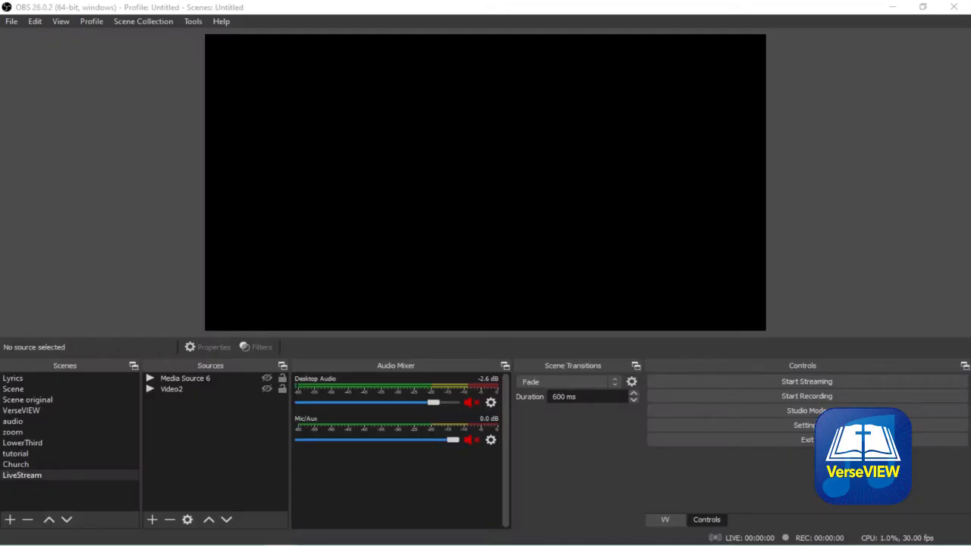
pyautogui.moveTo(198, 533)
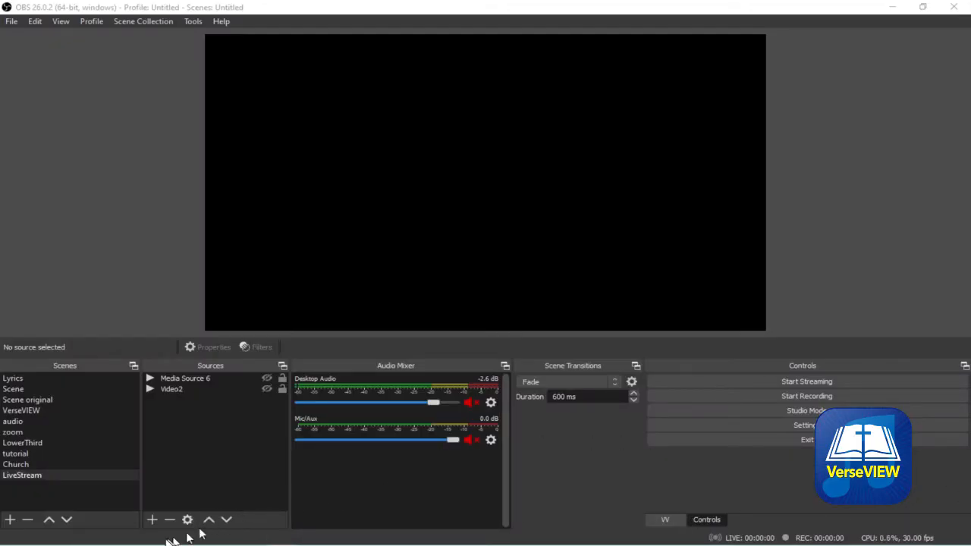
# Add a new Browser source in OBS named 'verseview lowerthirds'
pyautogui.click(152, 520)
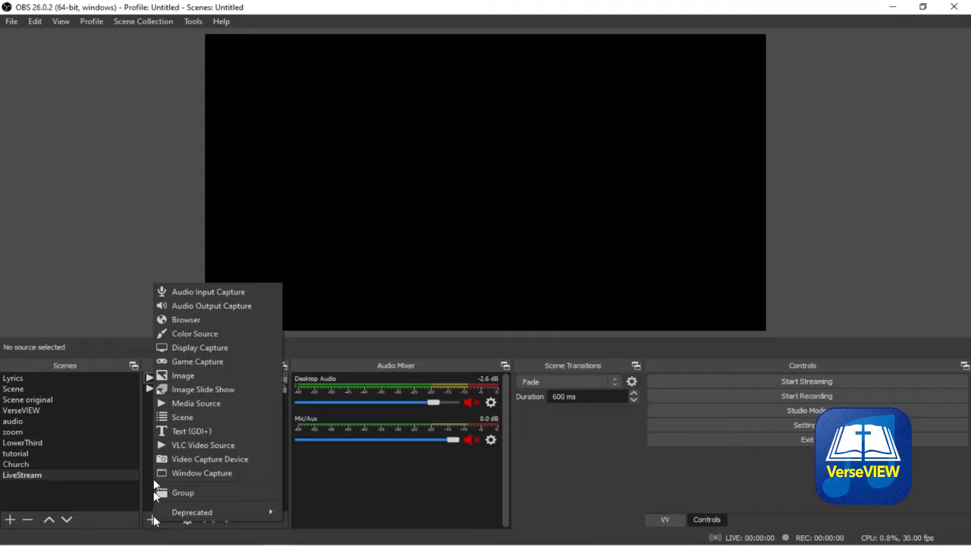
pyautogui.click(186, 320)
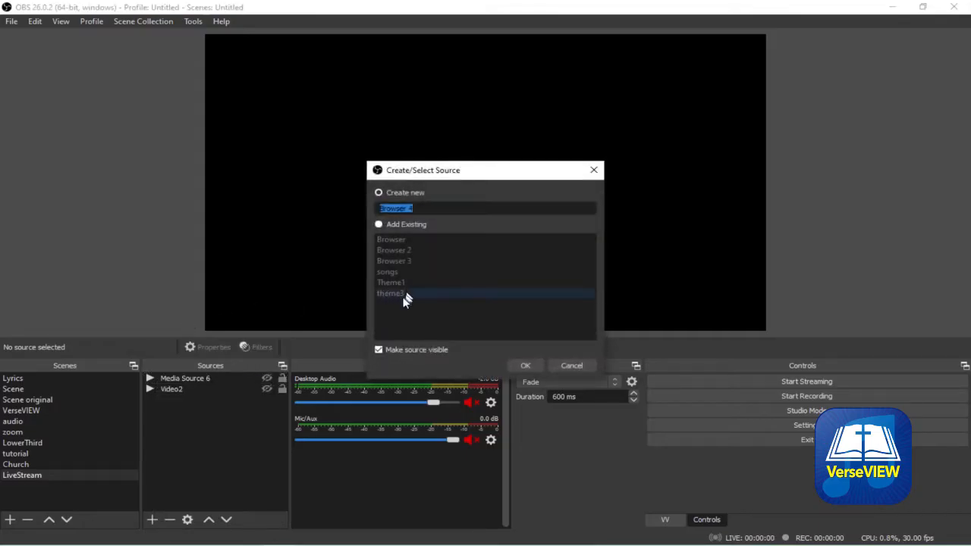
pyautogui.write('verseview')
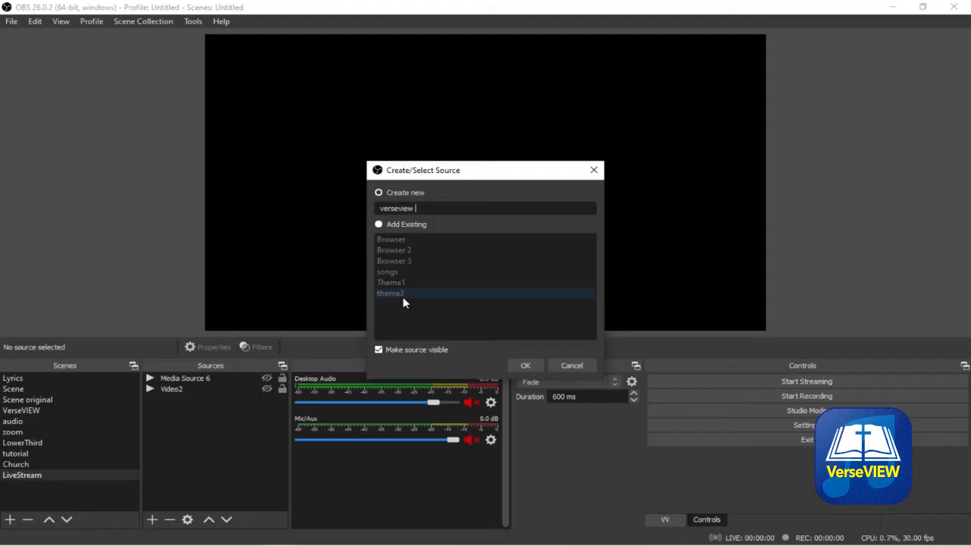
pyautogui.write('lowerthirds')
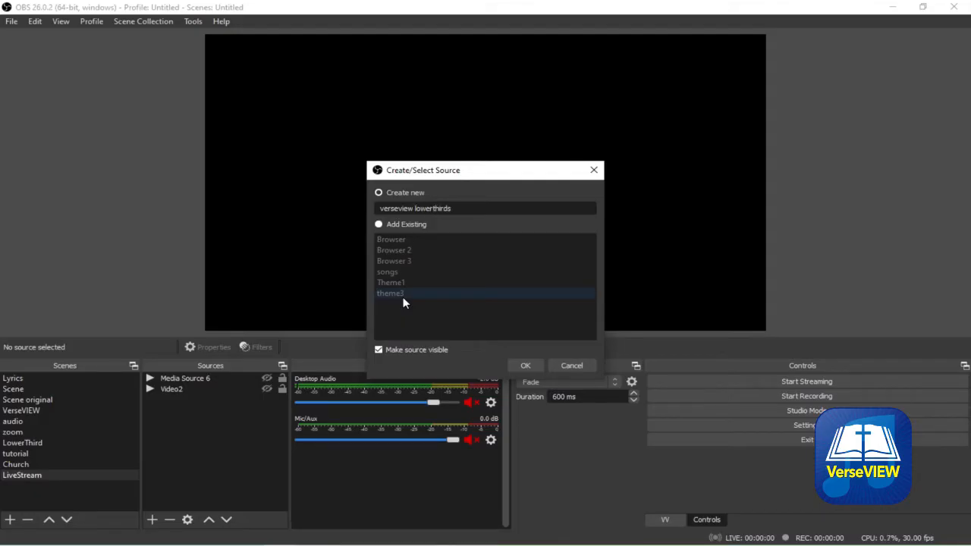
pyautogui.click(525, 365)
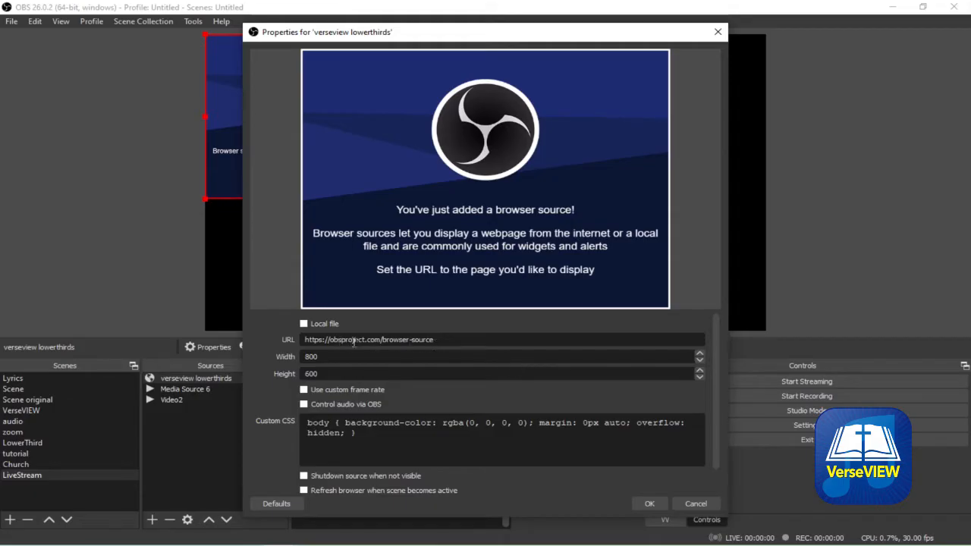
pyautogui.tripleClick(369, 339)
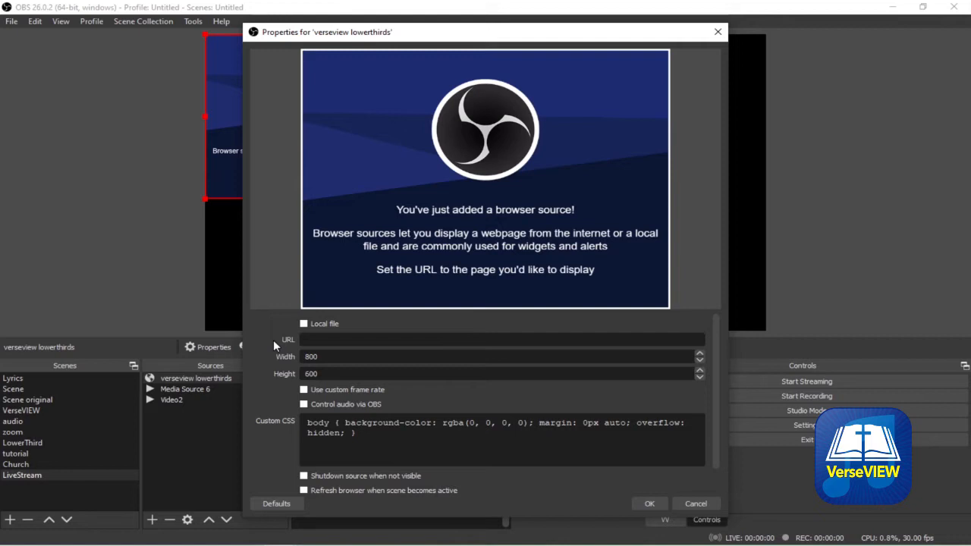
pyautogui.write('http://192.168.1.141:50000/')
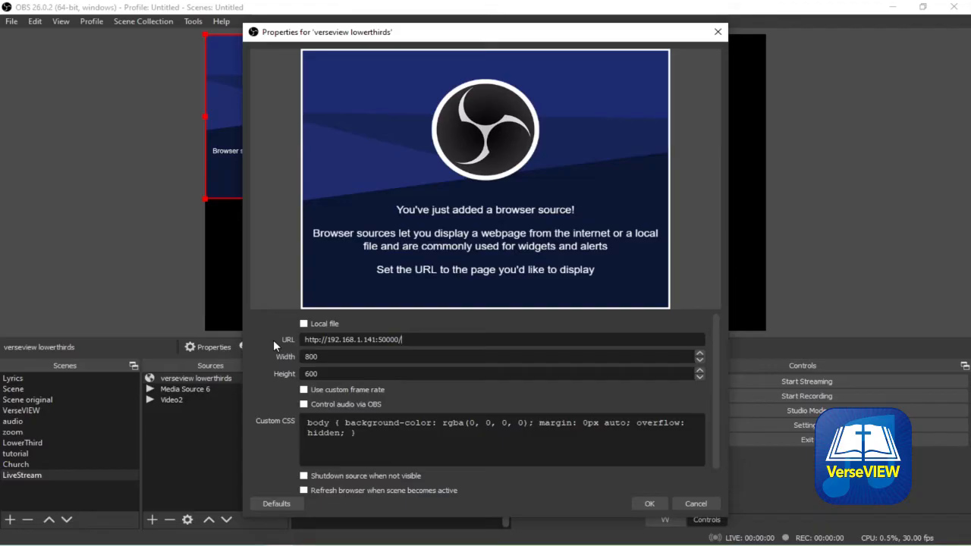
pyautogui.write('lowerthird/theme6')
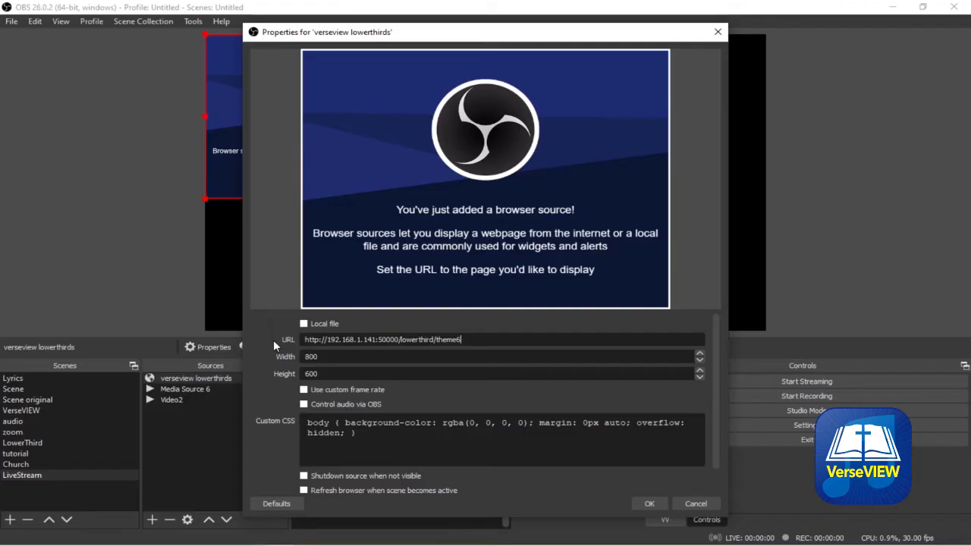
pyautogui.write('/')
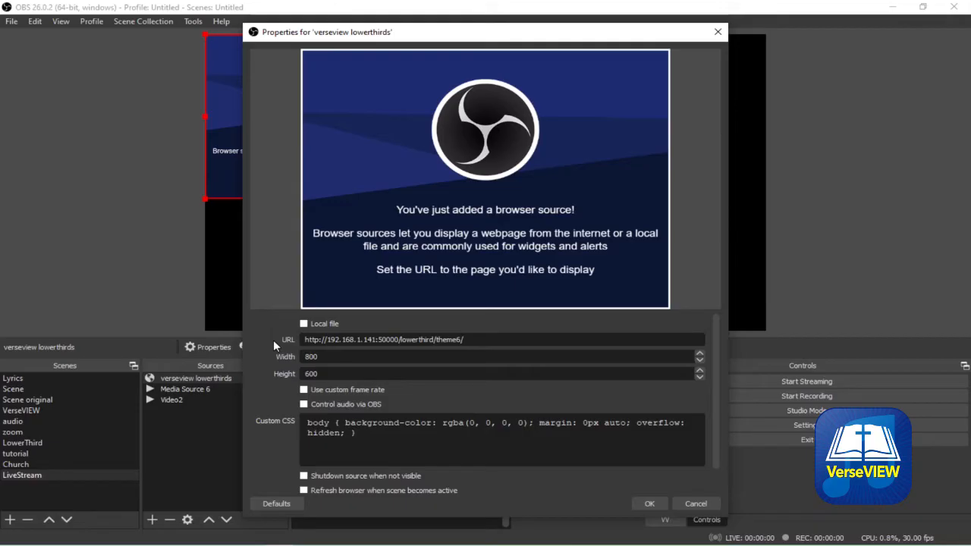
pyautogui.write('a/')
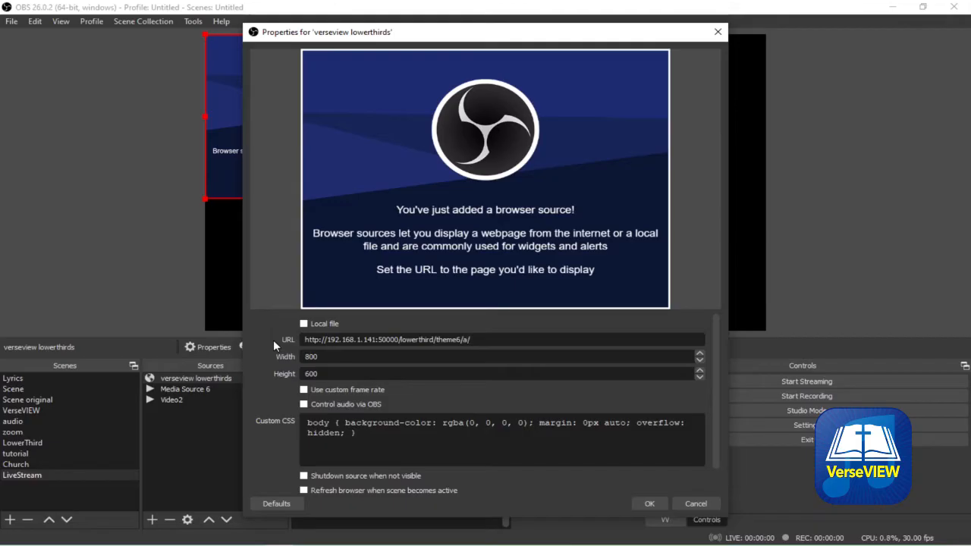
pyautogui.write('a.html')
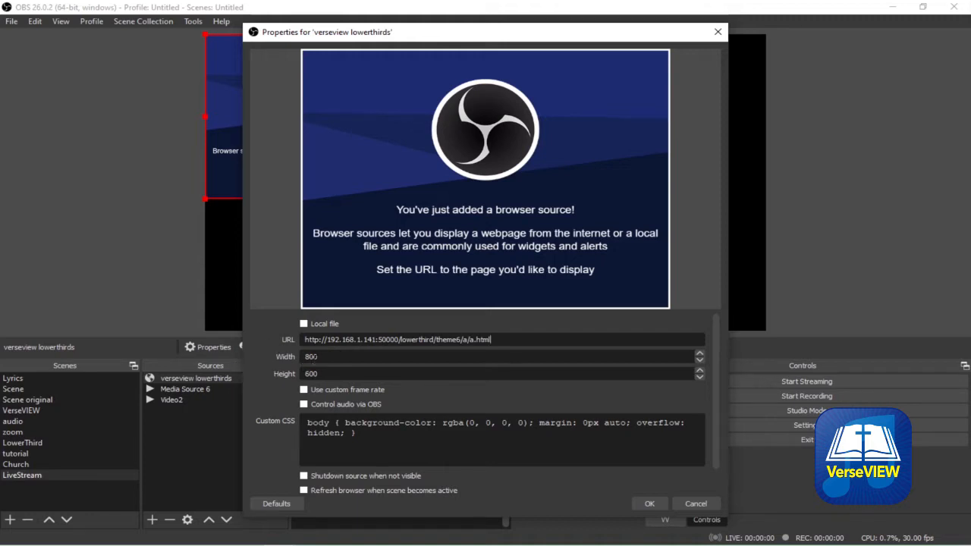
# Set the source size to 1920×1080 and enable refresh when the scene becomes active
pyautogui.write('1920')
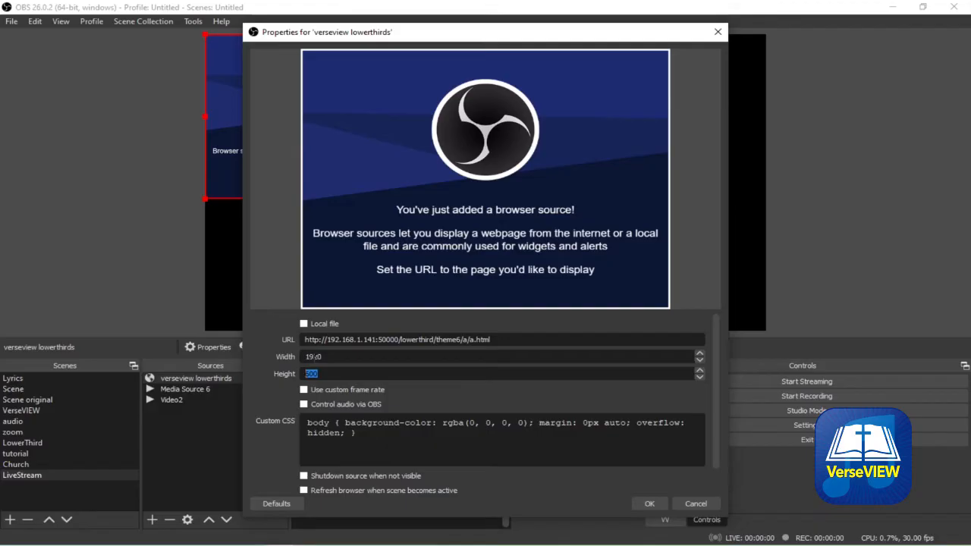
pyautogui.write('1080')
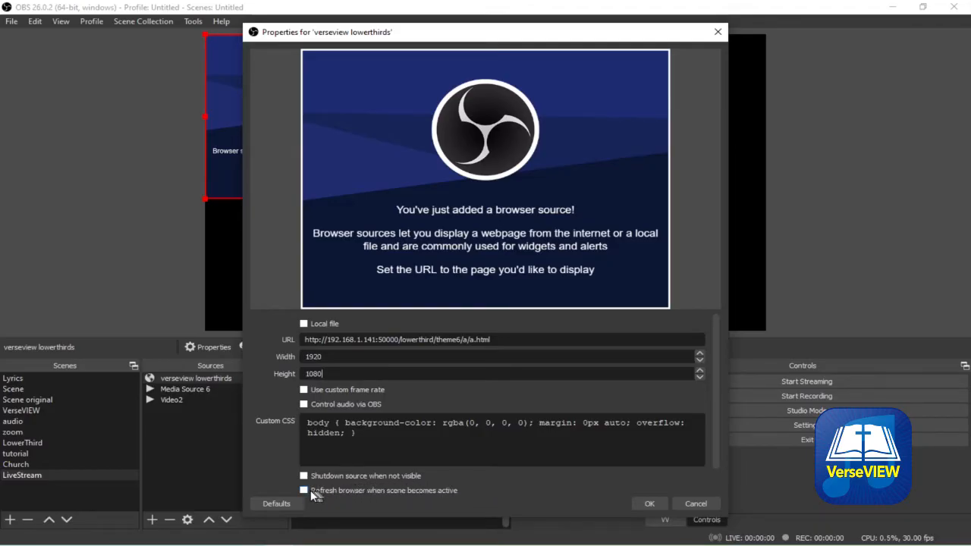
pyautogui.click(649, 503)
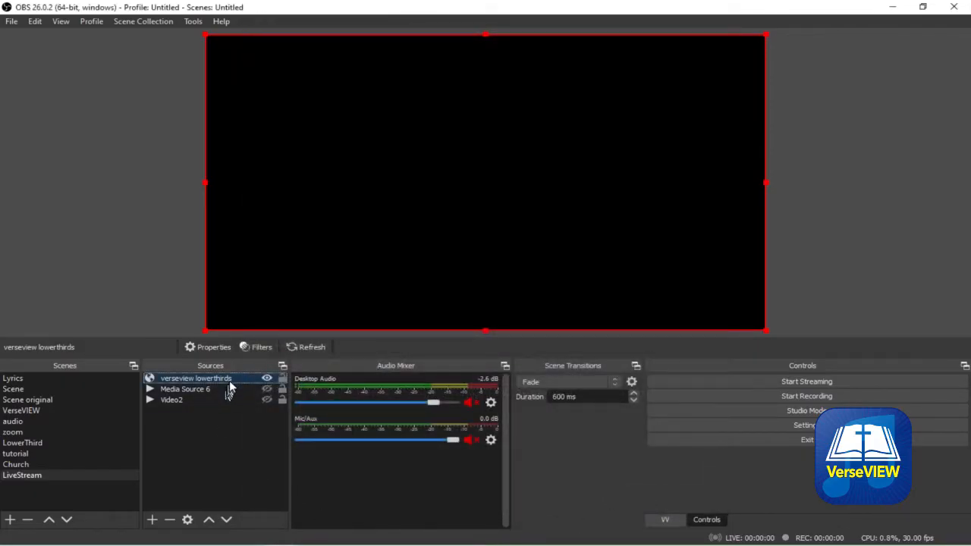
# Fit the lower-thirds source to screen and unhide Video2 and Media Source 6
pyautogui.rightClick(196, 377)
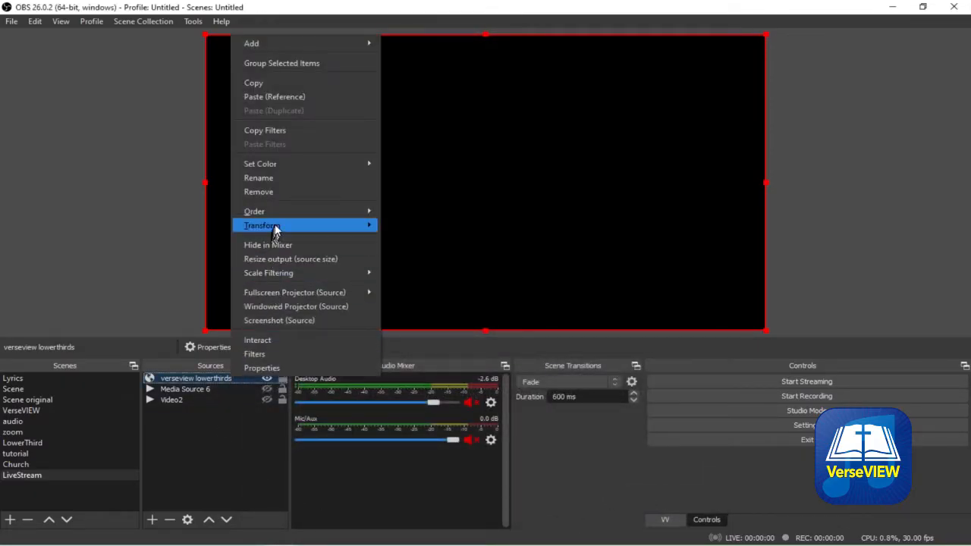
pyautogui.moveTo(262, 226)
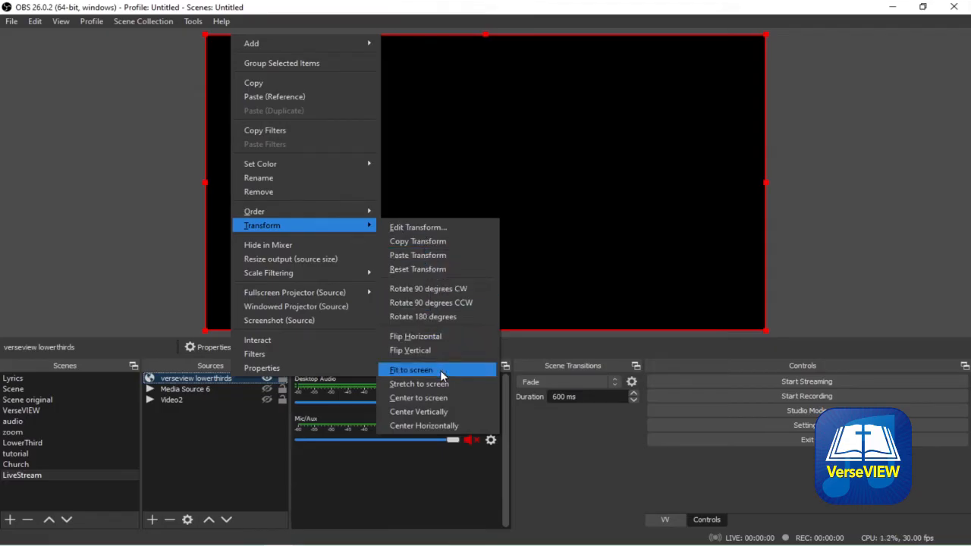
pyautogui.click(411, 370)
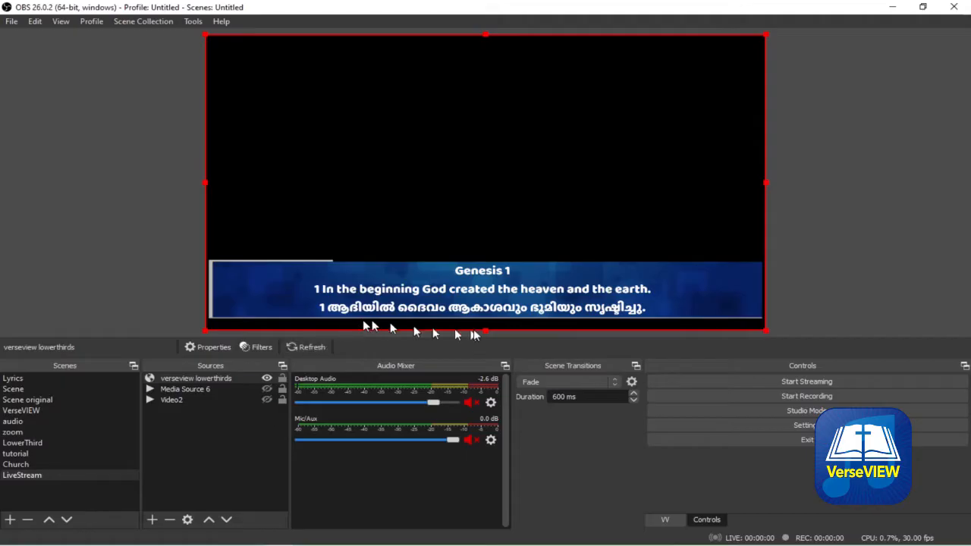
pyautogui.moveTo(429, 367)
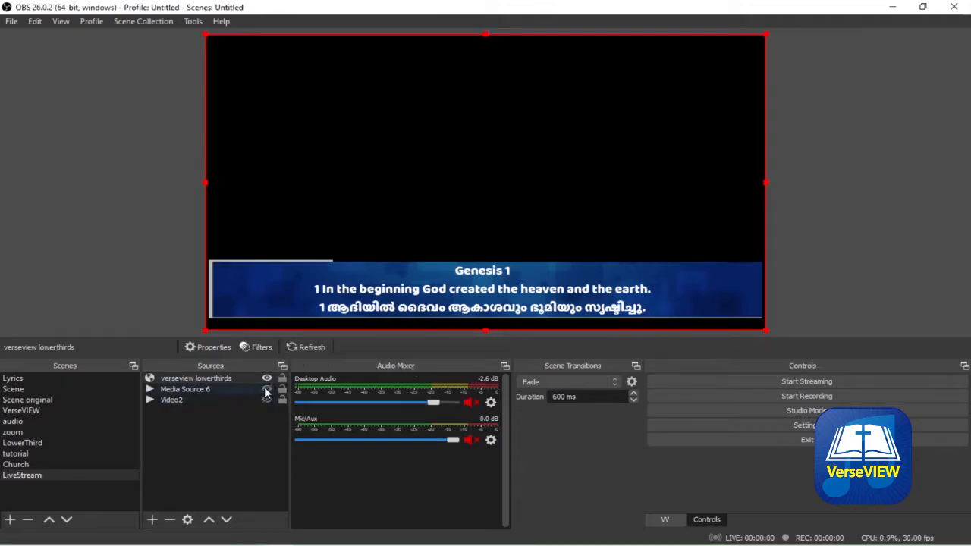
pyautogui.click(267, 400)
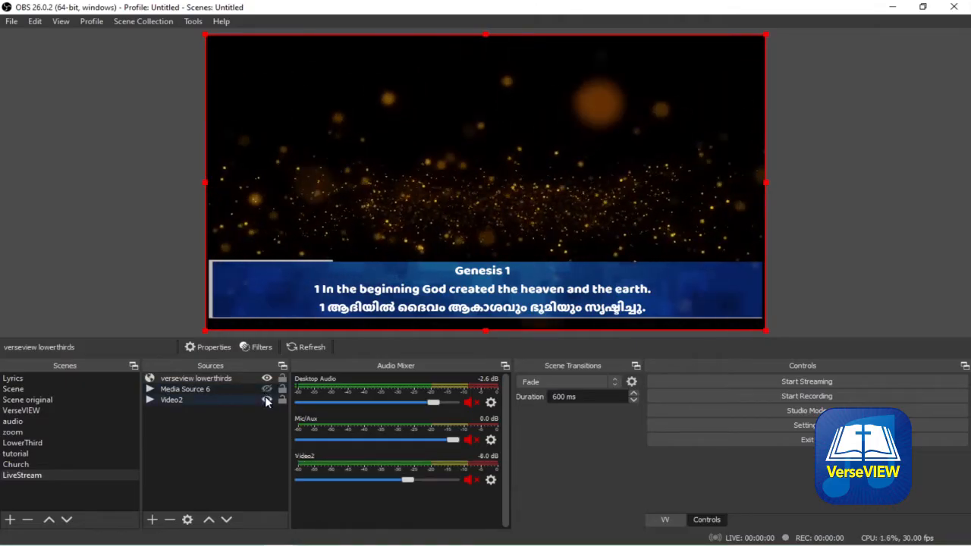
pyautogui.click(266, 389)
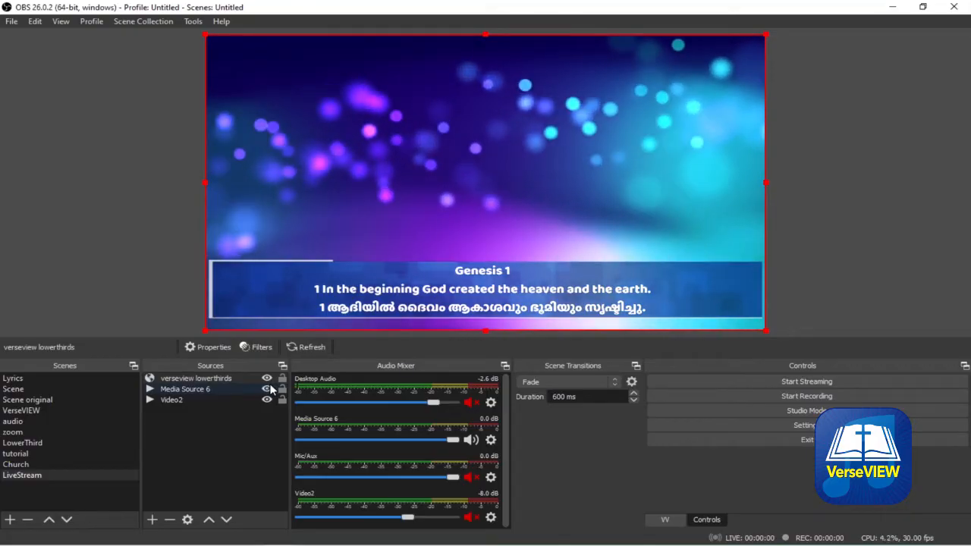
# Set the source Height to 1080 and switch its URL to theme B's b/b.html
pyautogui.click(214, 347)
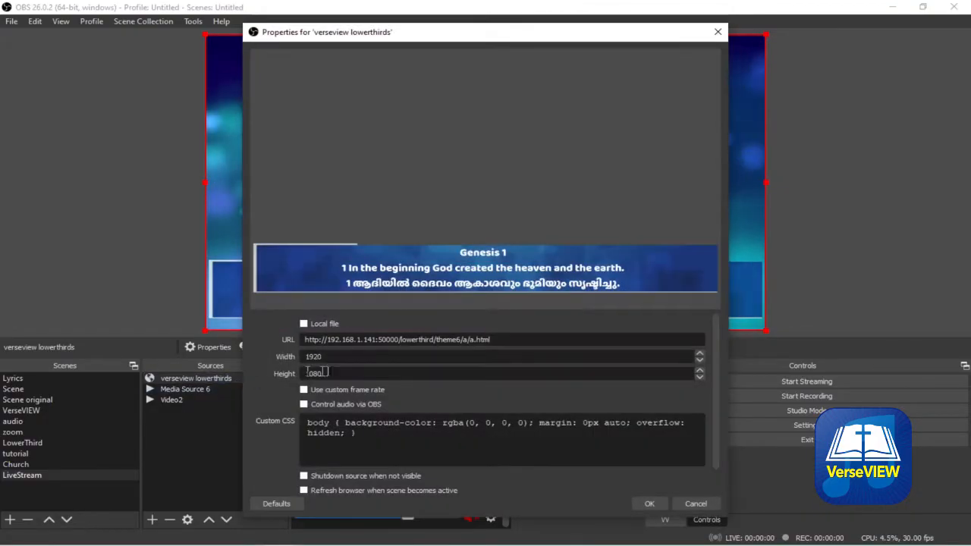
pyautogui.write('1080')
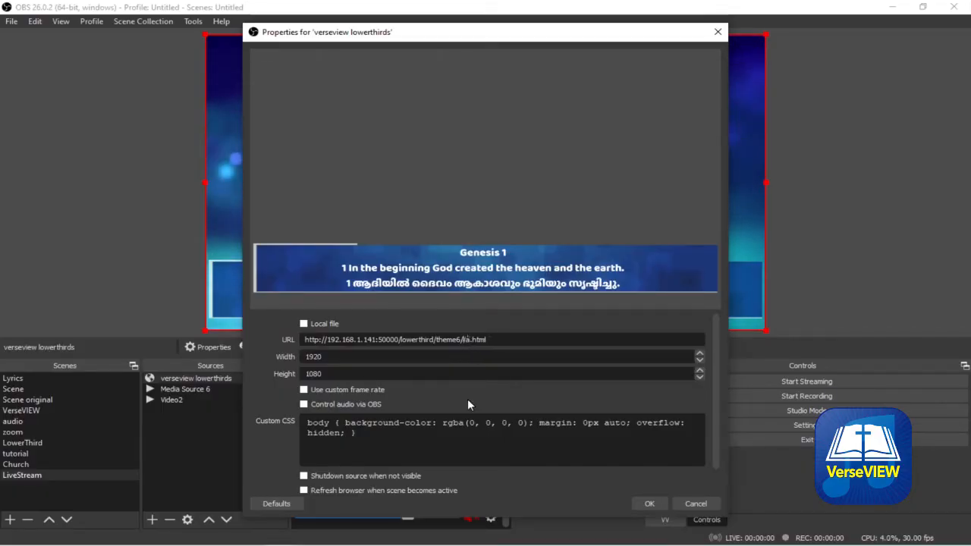
pyautogui.write('b/b.html')
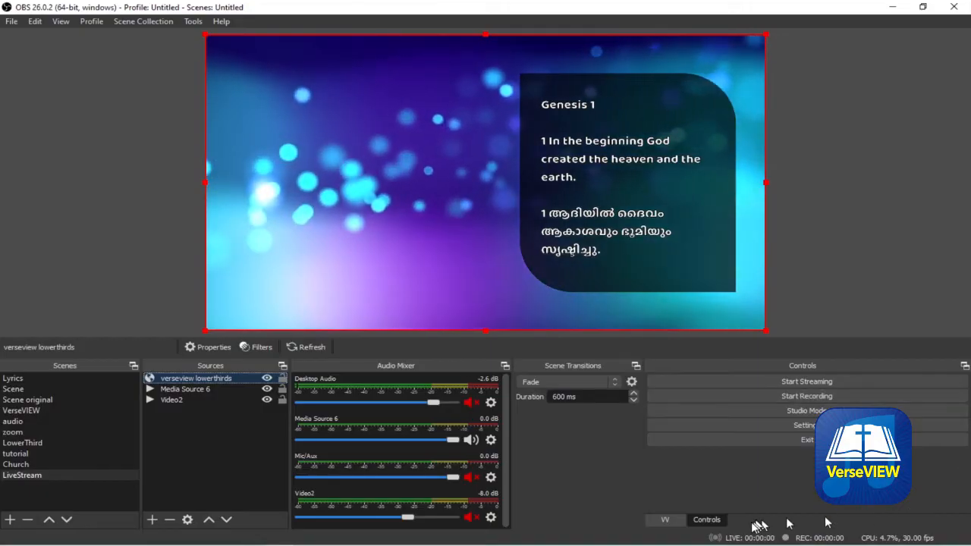
pyautogui.click(213, 347)
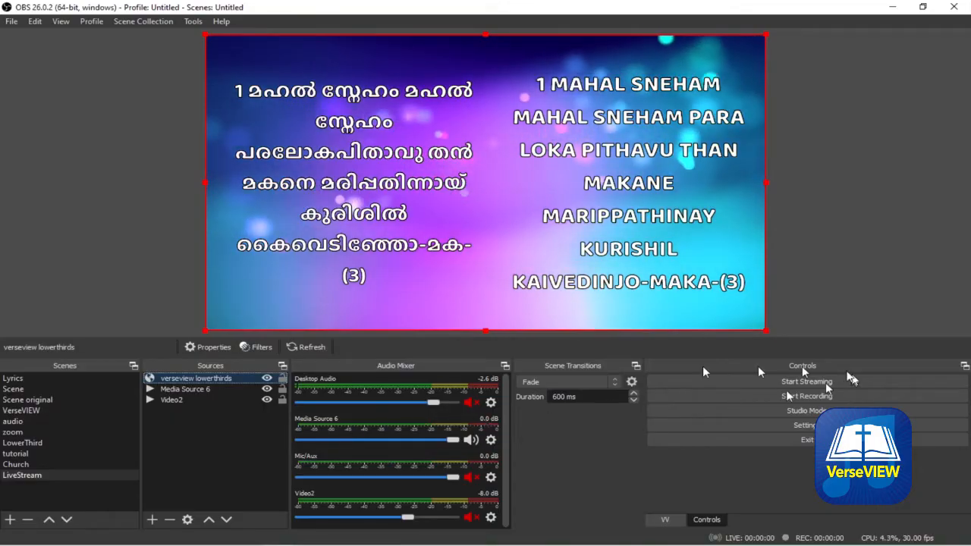
# Switch the source through themes C, D and E in turn
pyautogui.click(213, 347)
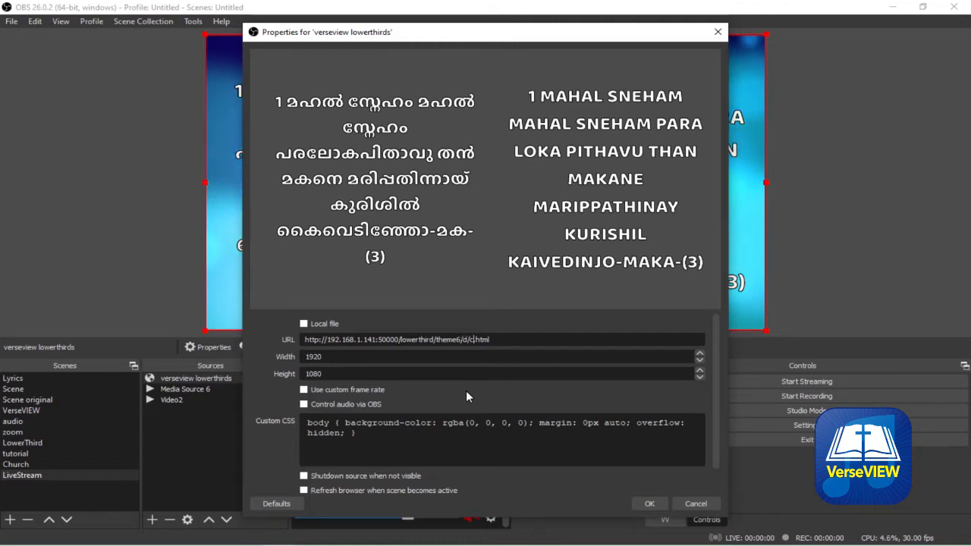
pyautogui.click(650, 503)
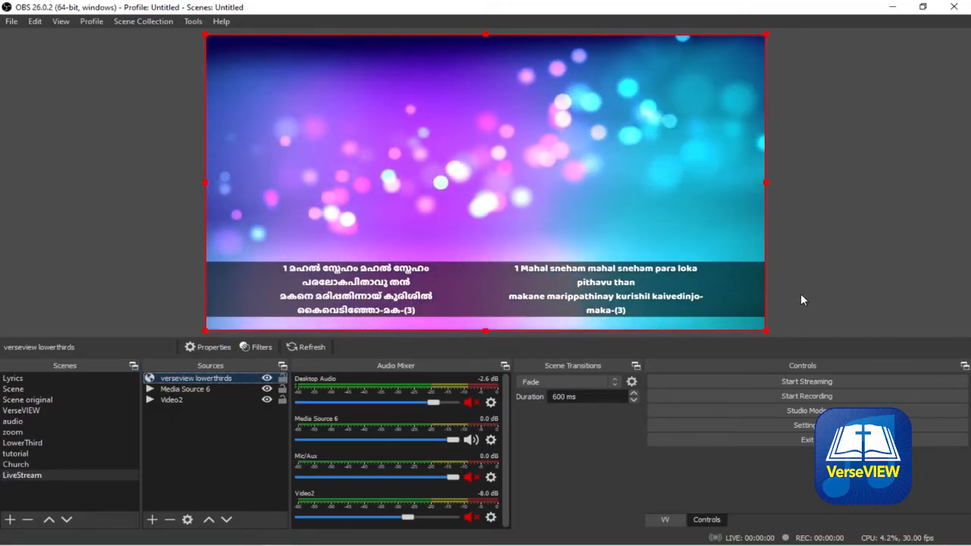
pyautogui.click(214, 347)
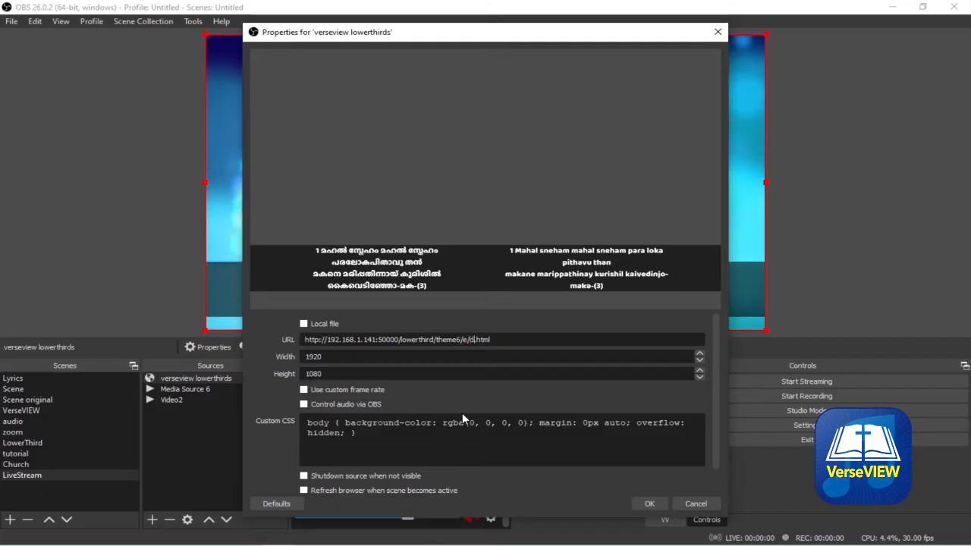
pyautogui.click(648, 503)
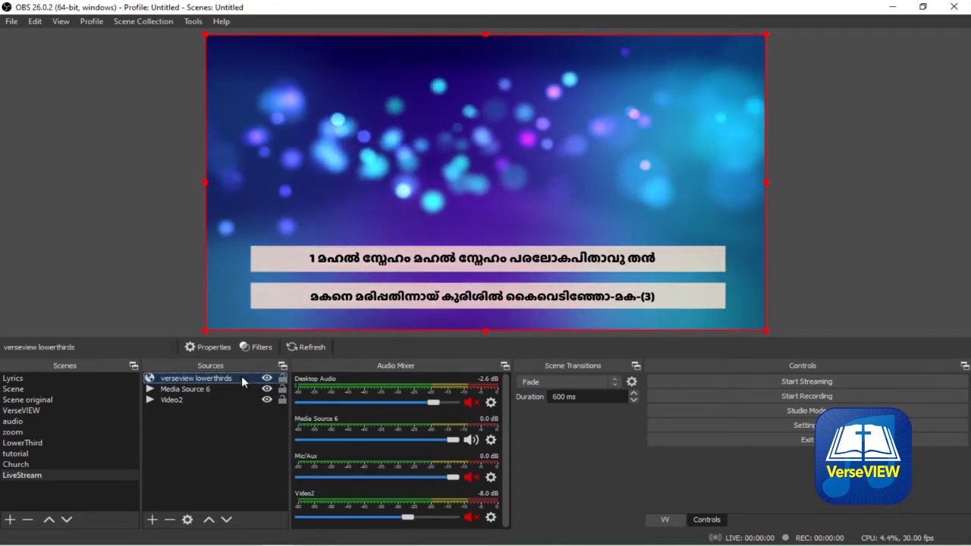
pyautogui.click(213, 347)
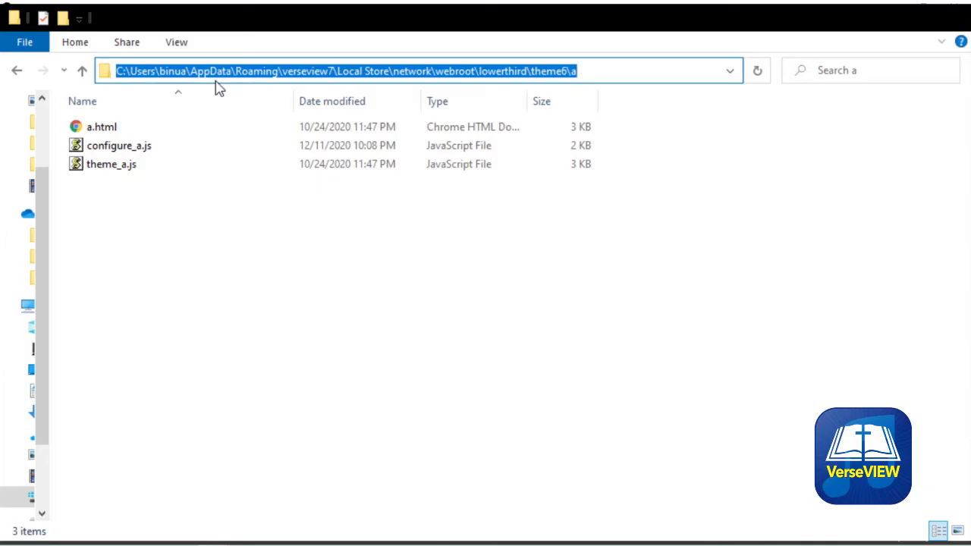
pyautogui.moveTo(258, 89)
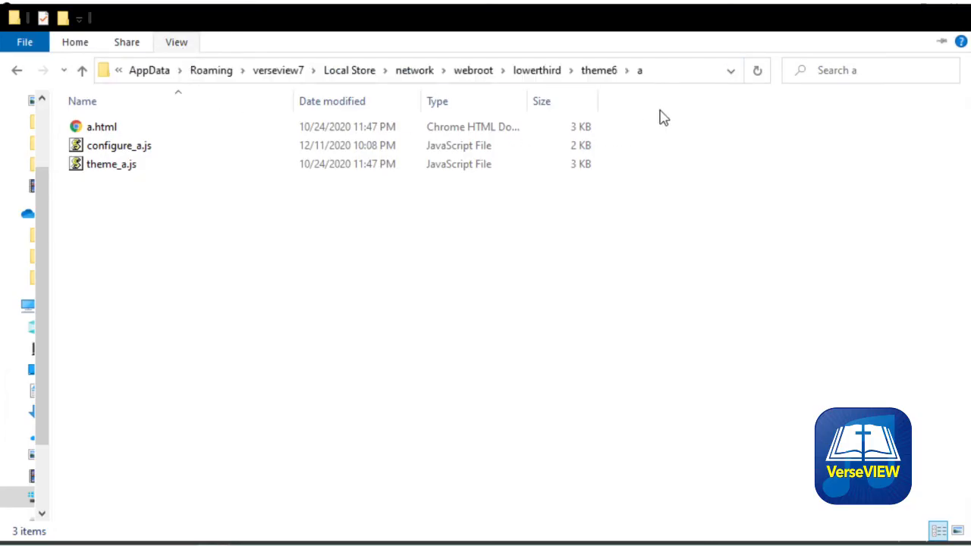
pyautogui.moveTo(522, 246)
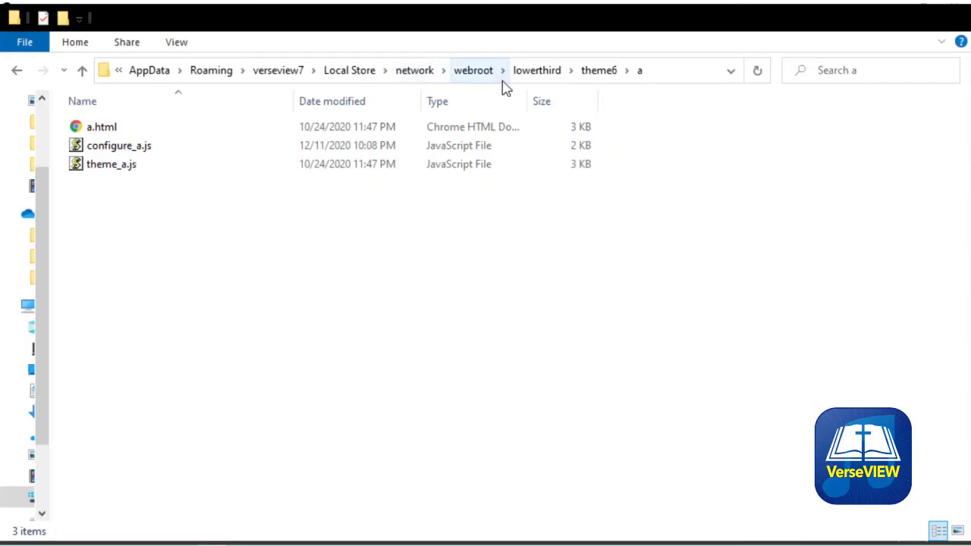
pyautogui.moveTo(599, 70)
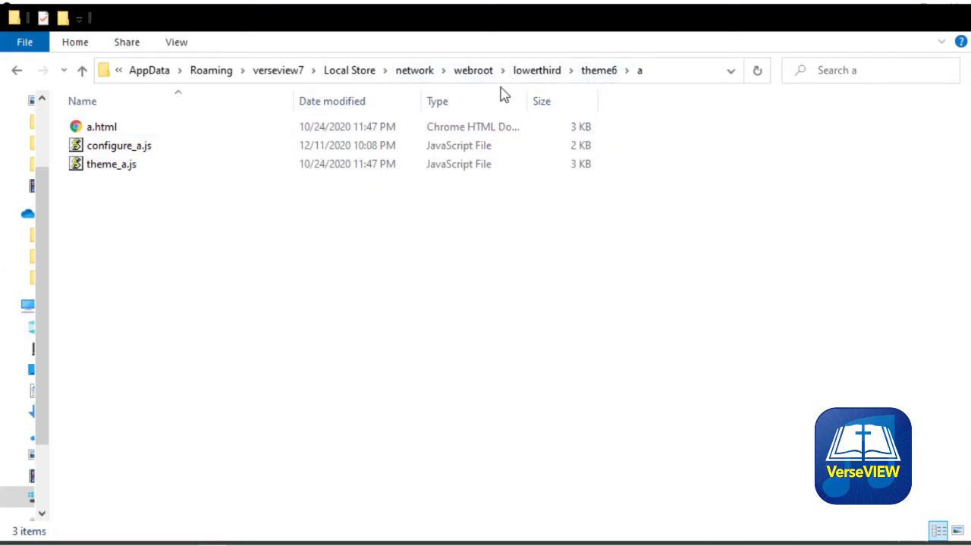
# Go up to the theme6 folder, then open folder 'a' holding configure_a.js
pyautogui.click(17, 70)
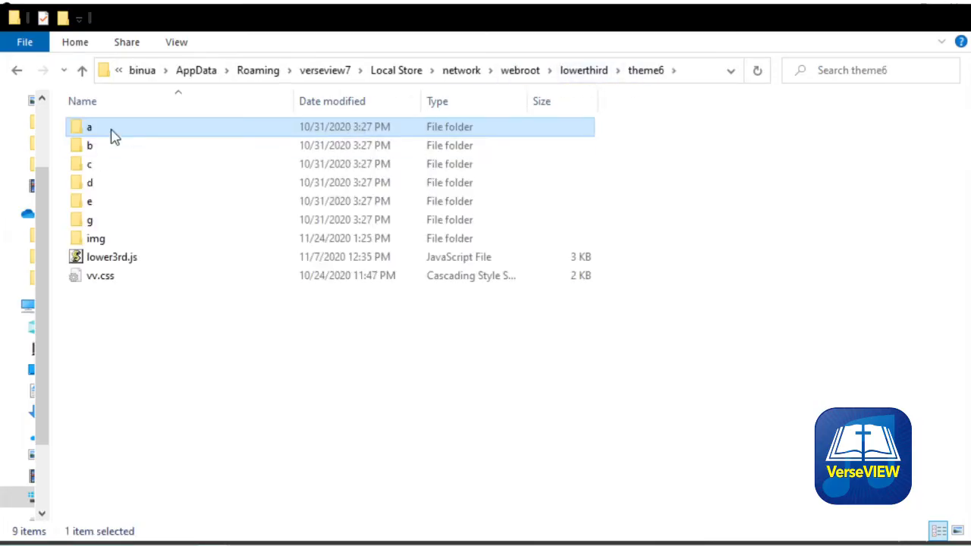
pyautogui.moveTo(112, 201)
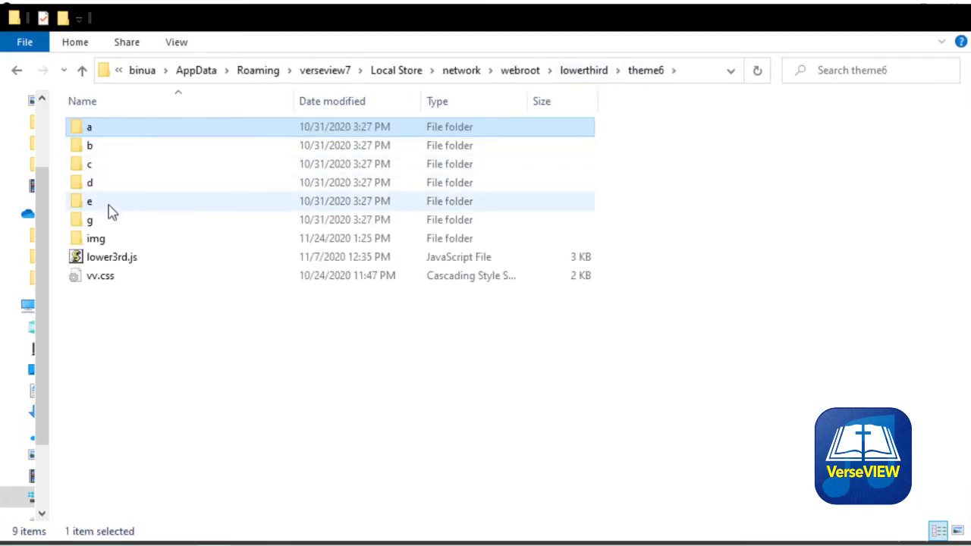
pyautogui.click(89, 220)
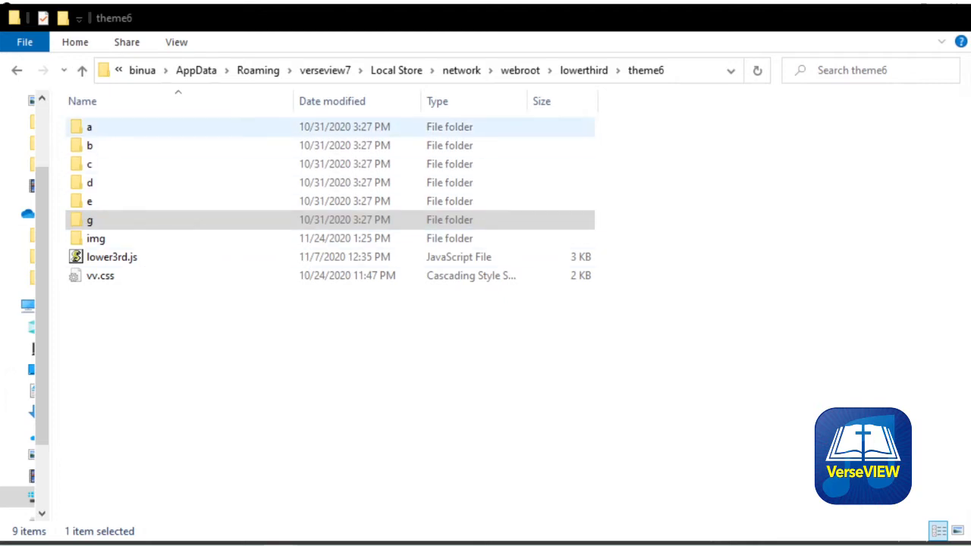
pyautogui.doubleClick(89, 127)
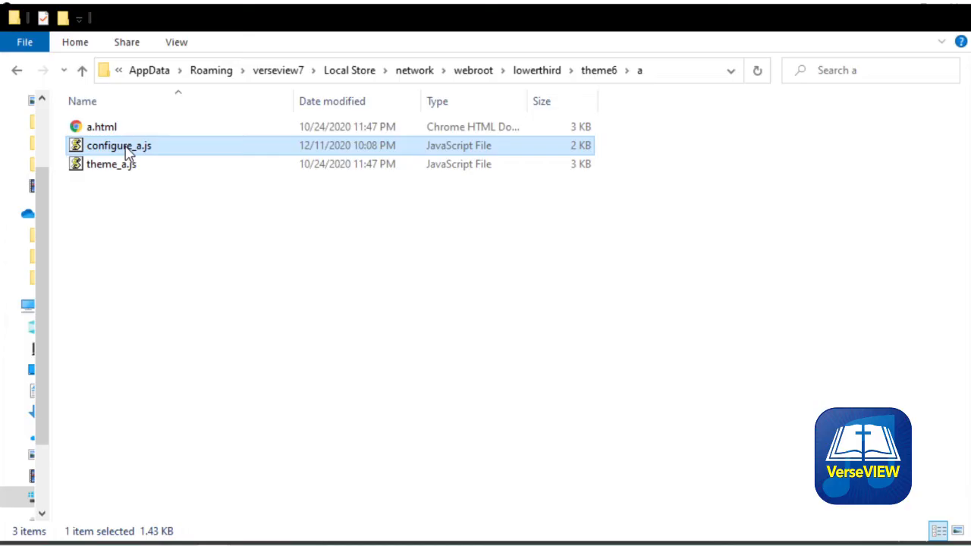
pyautogui.moveTo(182, 254)
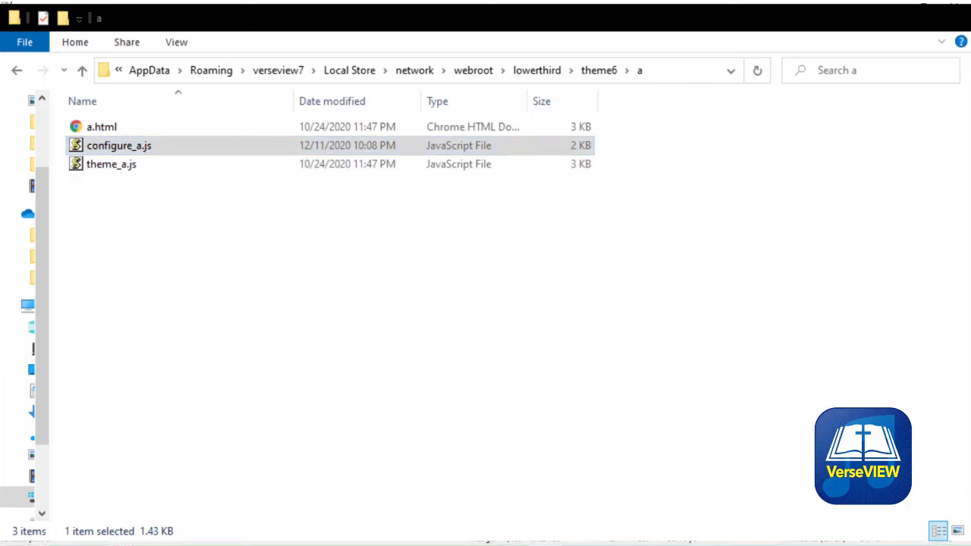
# Review configure_a.js in Notepad++: 1920×1080 resolution, font limits and position values
pyautogui.doubleClick(119, 145)
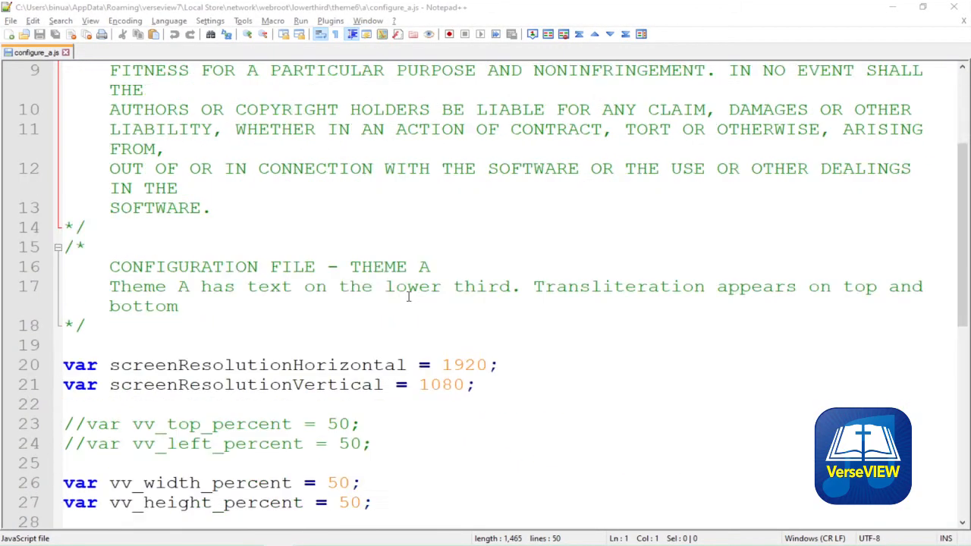
pyautogui.scroll(-3)
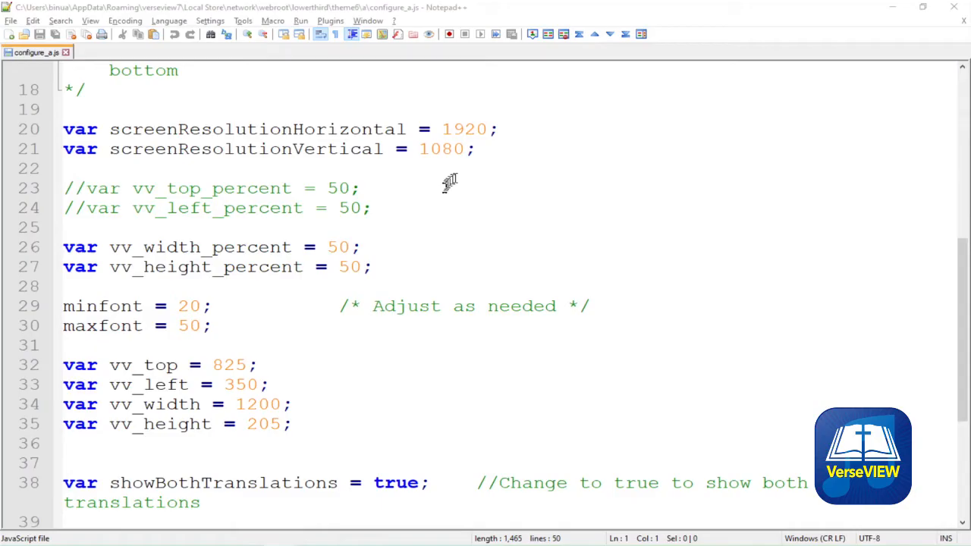
pyautogui.click(474, 149)
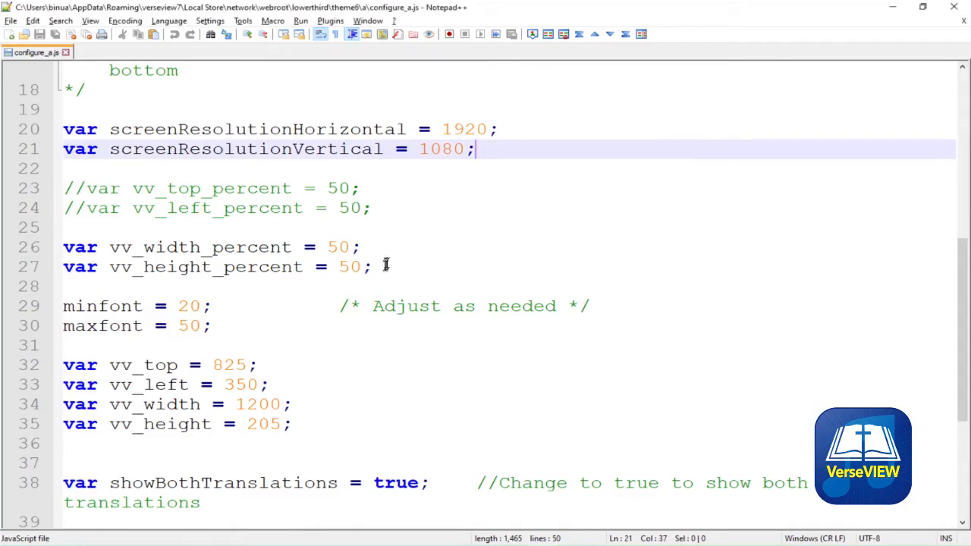
pyautogui.moveTo(270, 312)
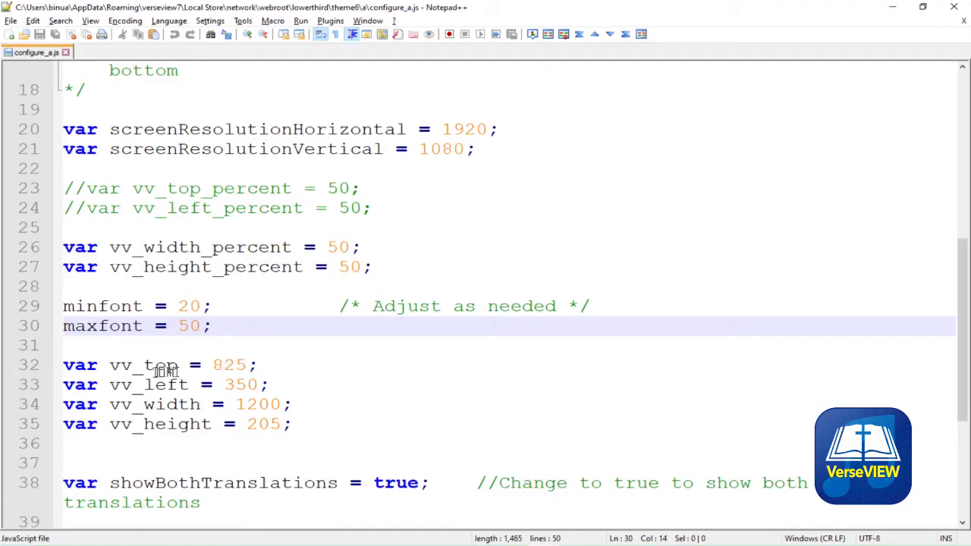
pyautogui.moveTo(194, 374)
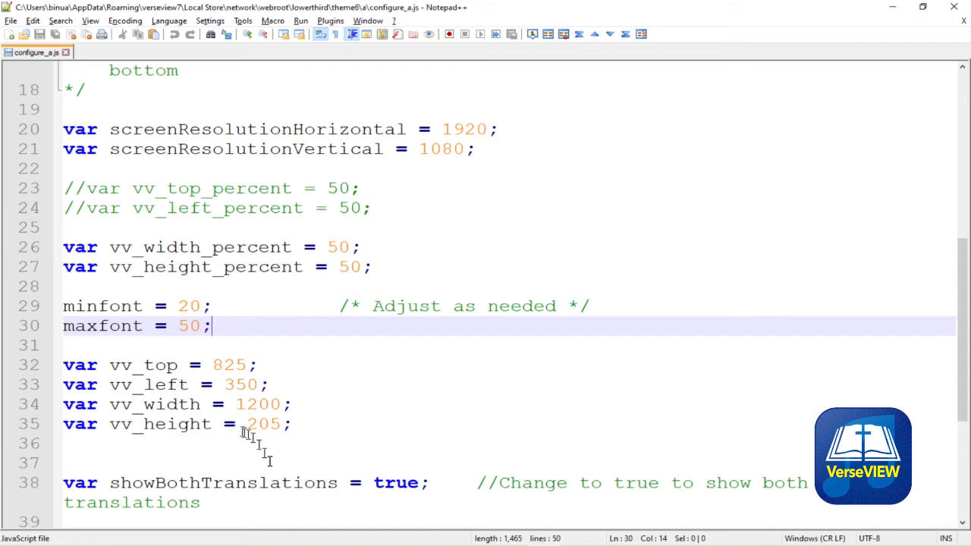
pyautogui.moveTo(394, 535)
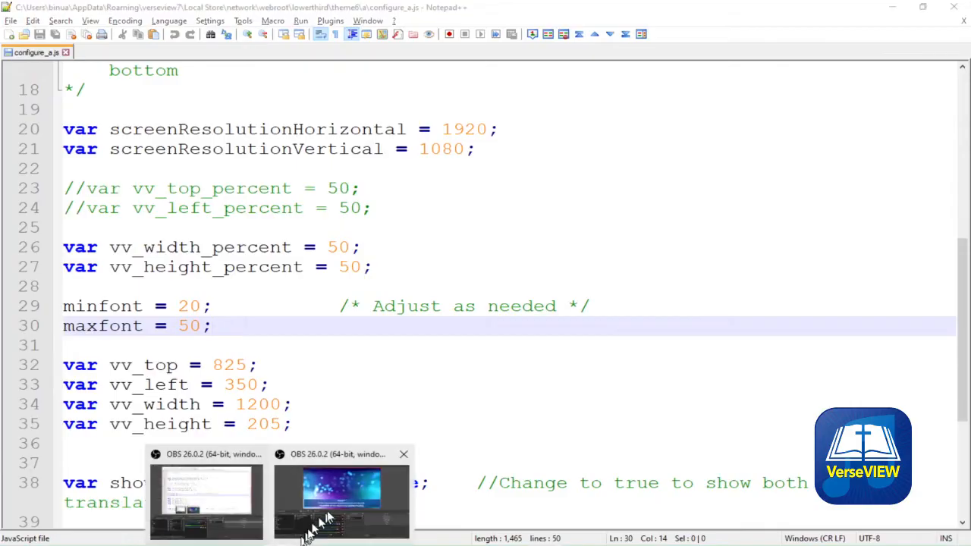
pyautogui.click(341, 497)
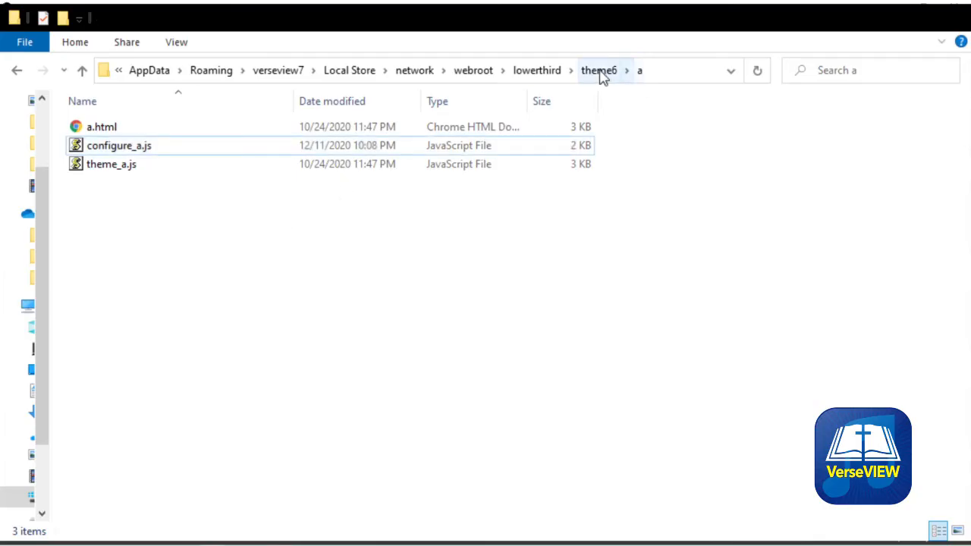
# Open theme6's img folder to view its 21 background PNGs
pyautogui.click(647, 69)
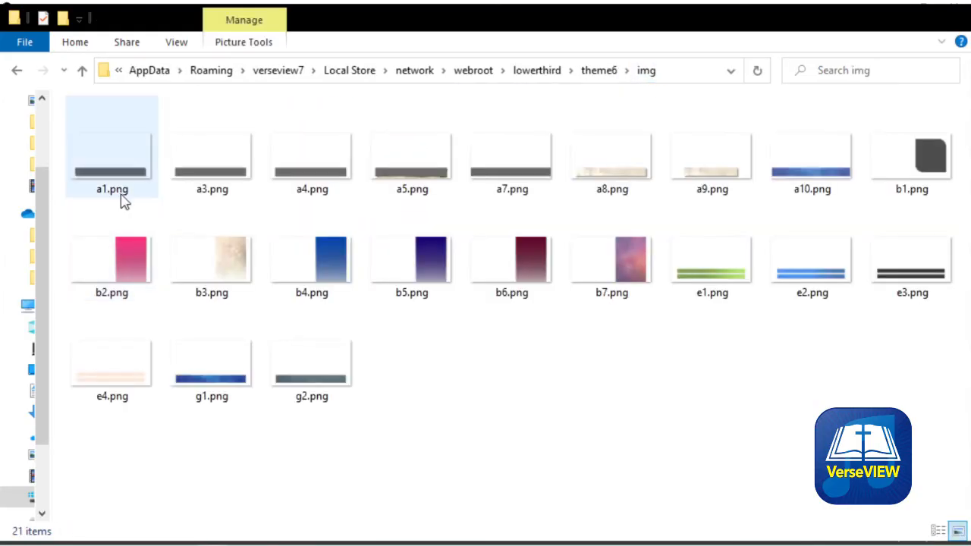
pyautogui.click(211, 144)
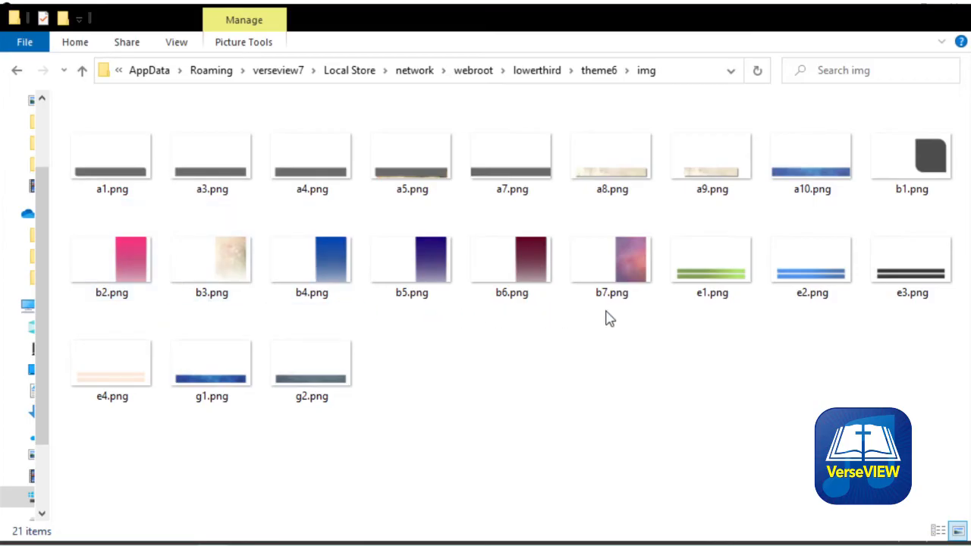
pyautogui.moveTo(625, 389)
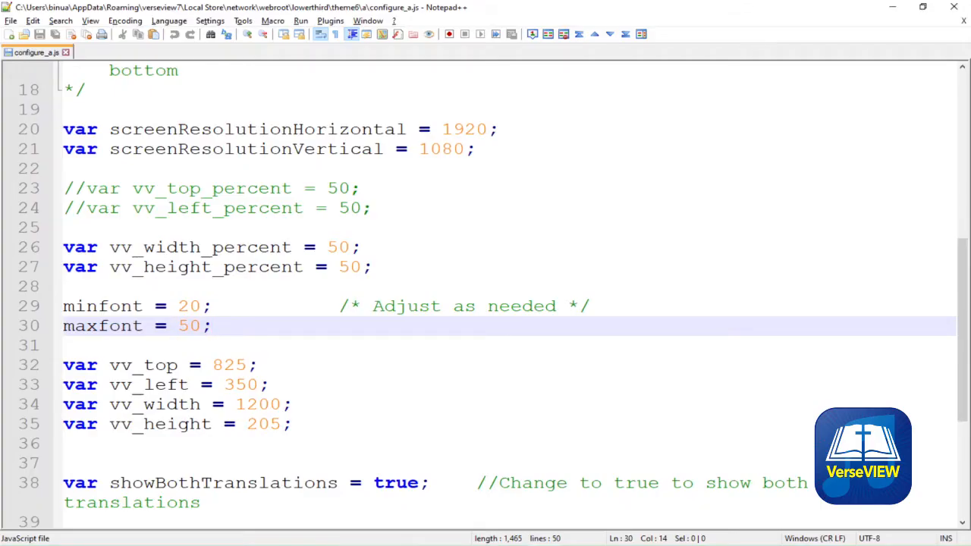
# Set showBothTranslations to false in configure_a.js, save, and refresh the OBS page cache
pyautogui.scroll(-3)
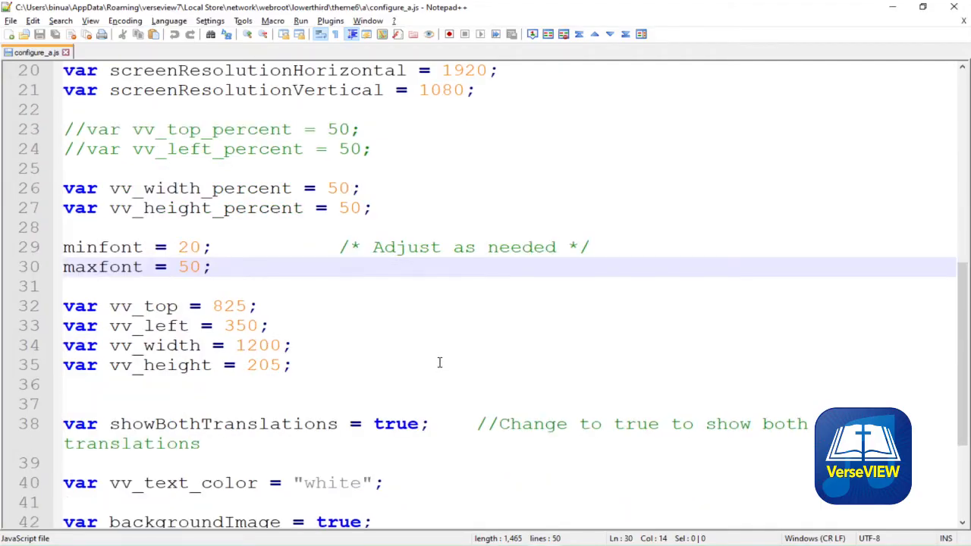
pyautogui.scroll(-3)
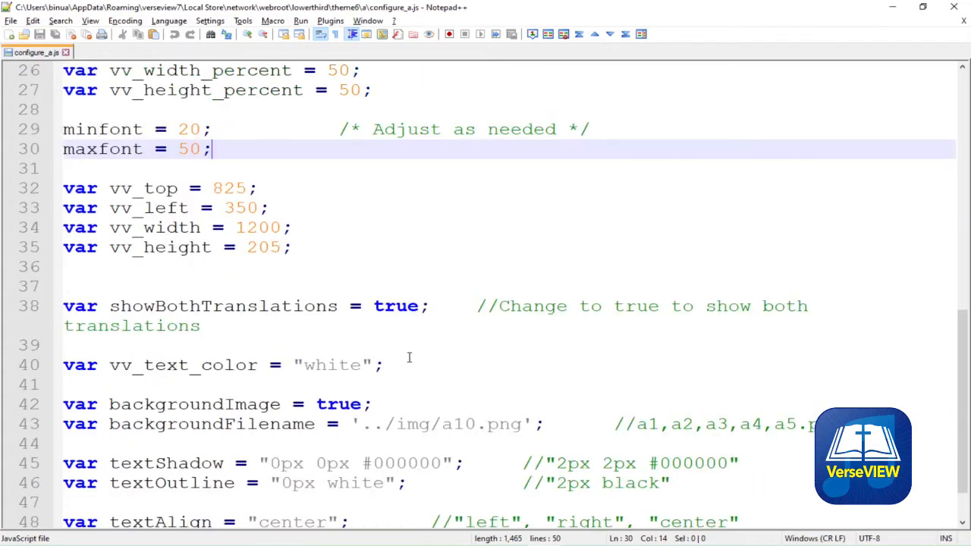
pyautogui.doubleClick(395, 306)
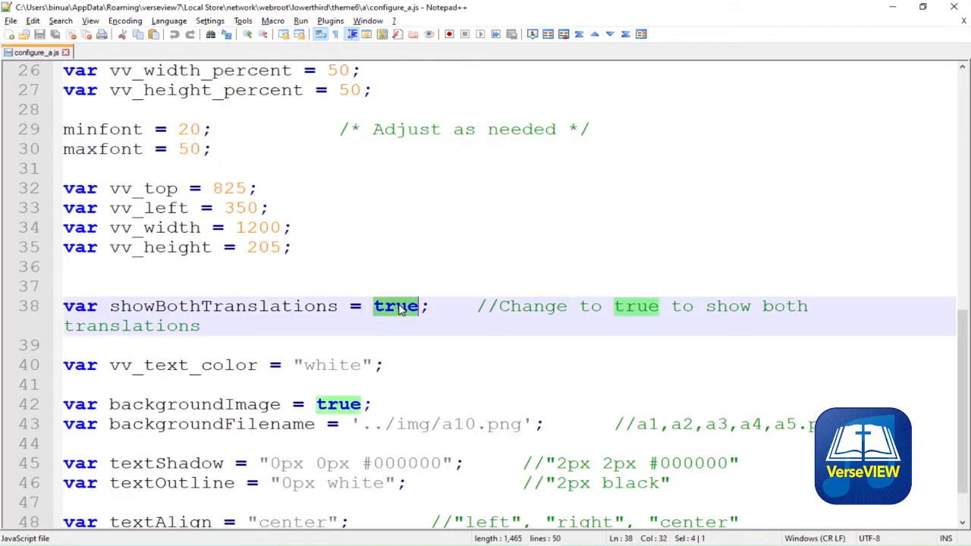
pyautogui.write('fals')
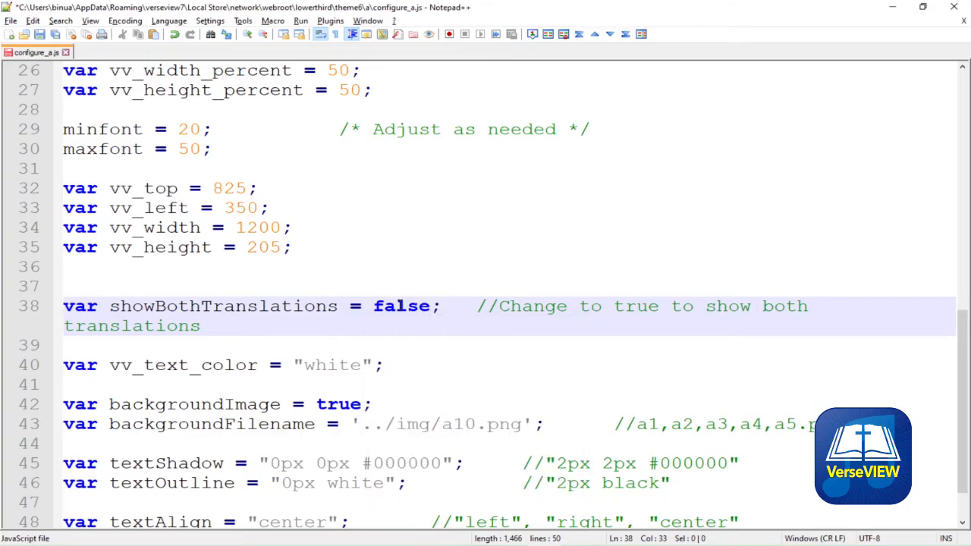
pyautogui.click(432, 306)
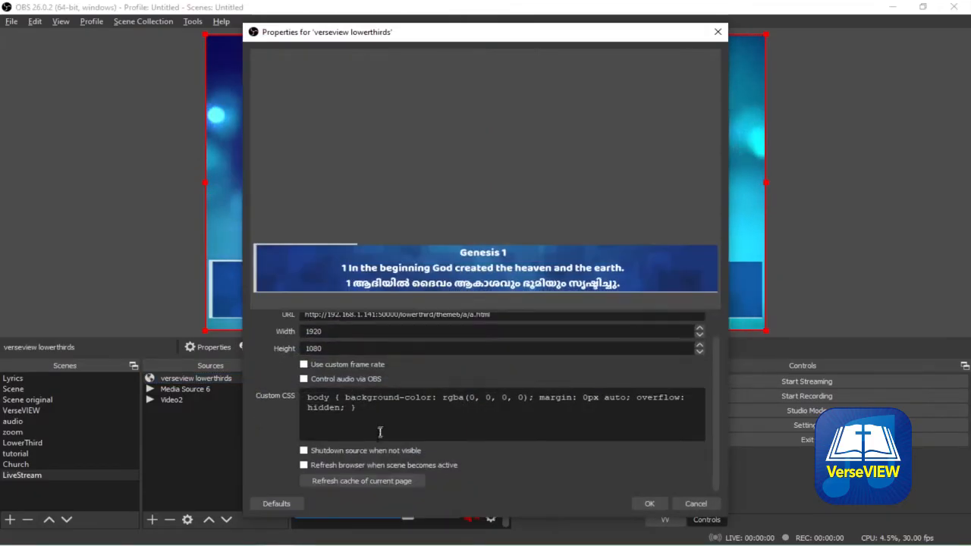
pyautogui.click(362, 481)
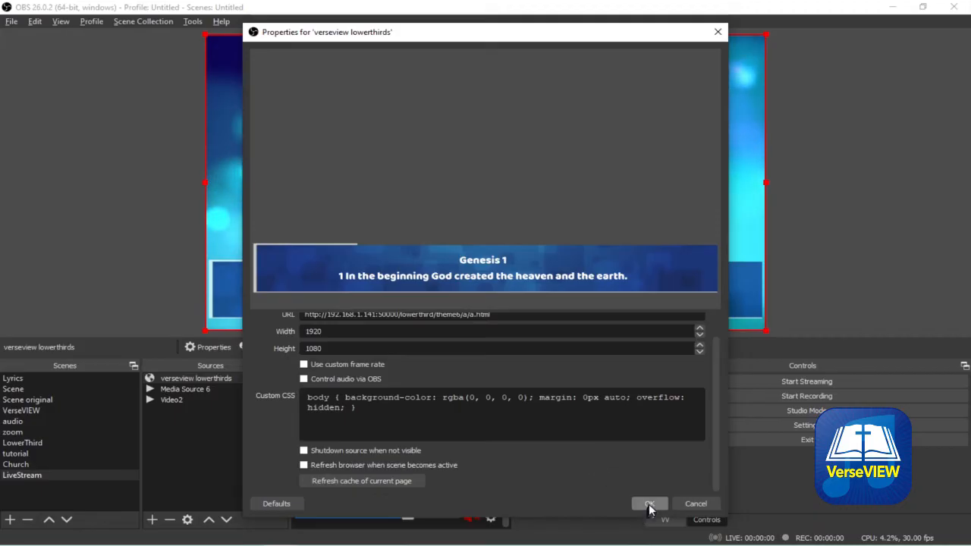
pyautogui.click(648, 504)
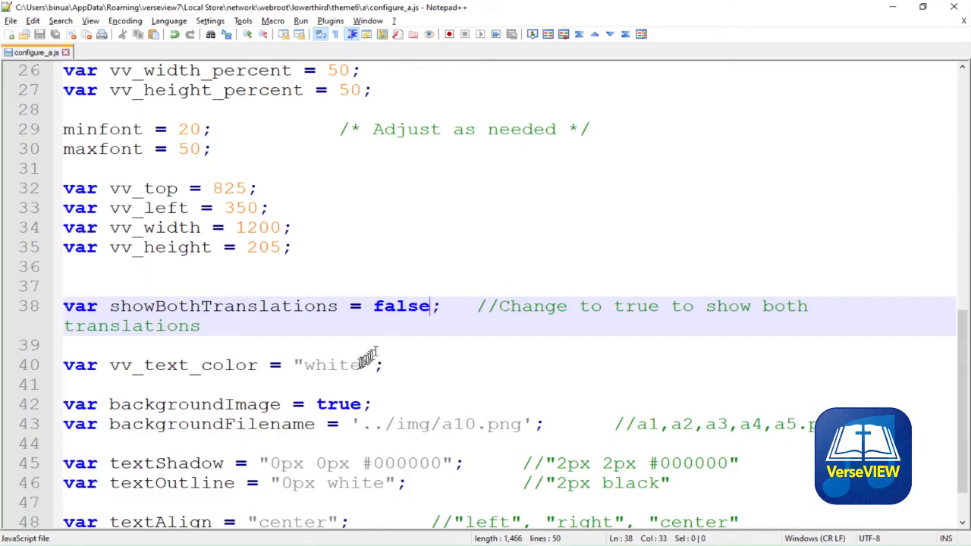
# Retype theme A's vv_text_color value as 'yellow' in configure_a.js
pyautogui.write('yel')
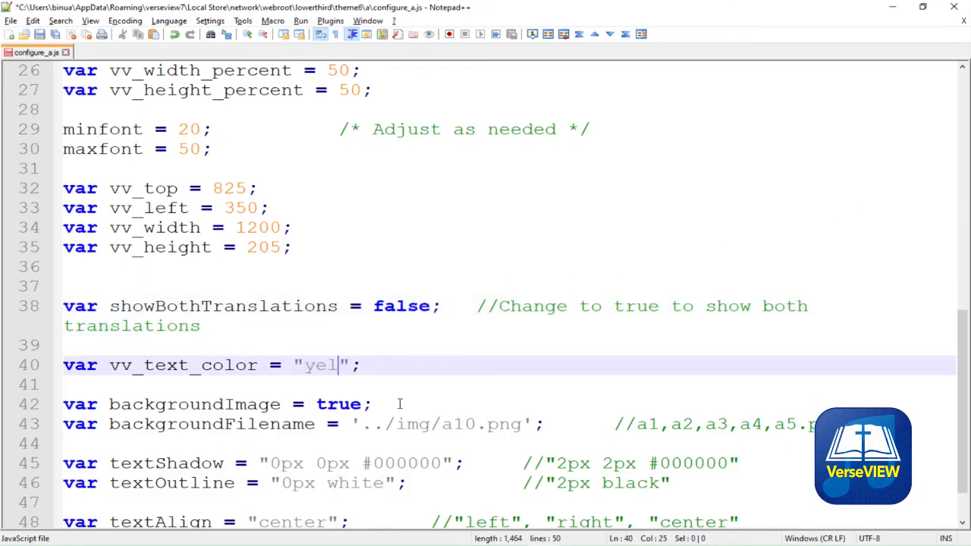
pyautogui.write('low')
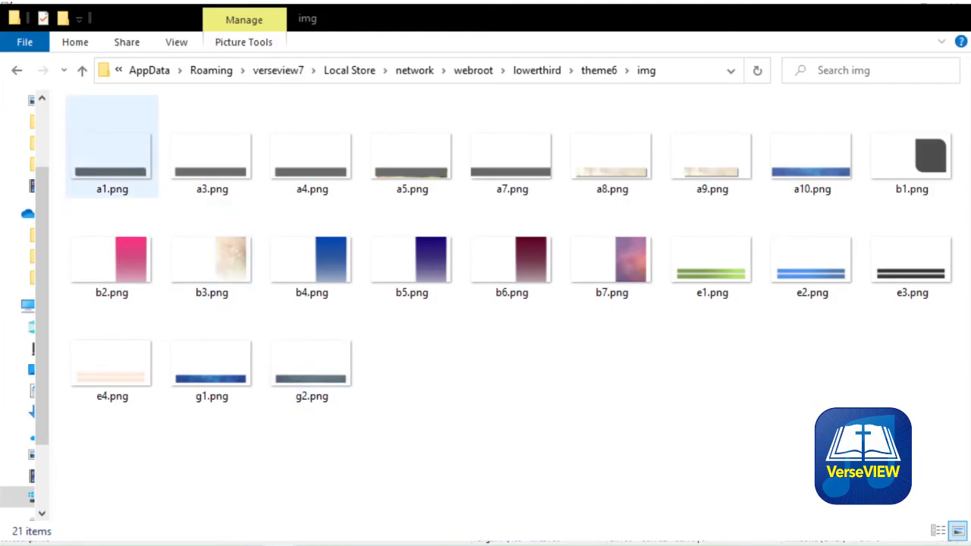
# Refresh the verseview lowerthirds browser source cache in OBS to preview theme A
pyautogui.click(112, 145)
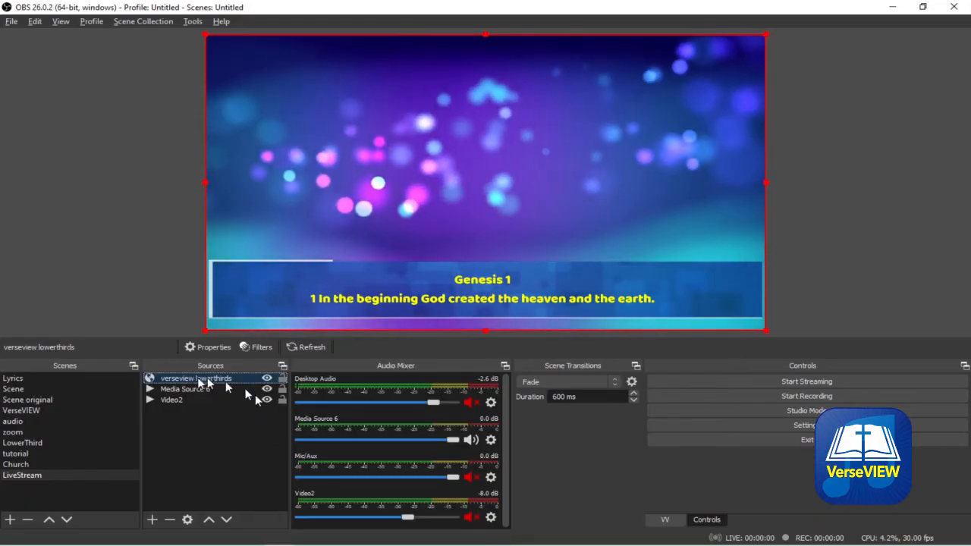
pyautogui.click(213, 347)
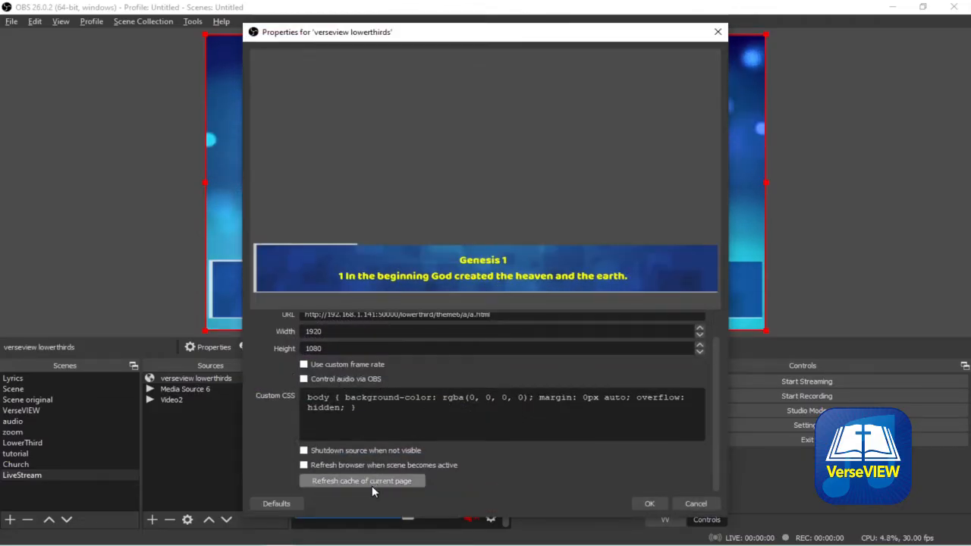
pyautogui.click(362, 481)
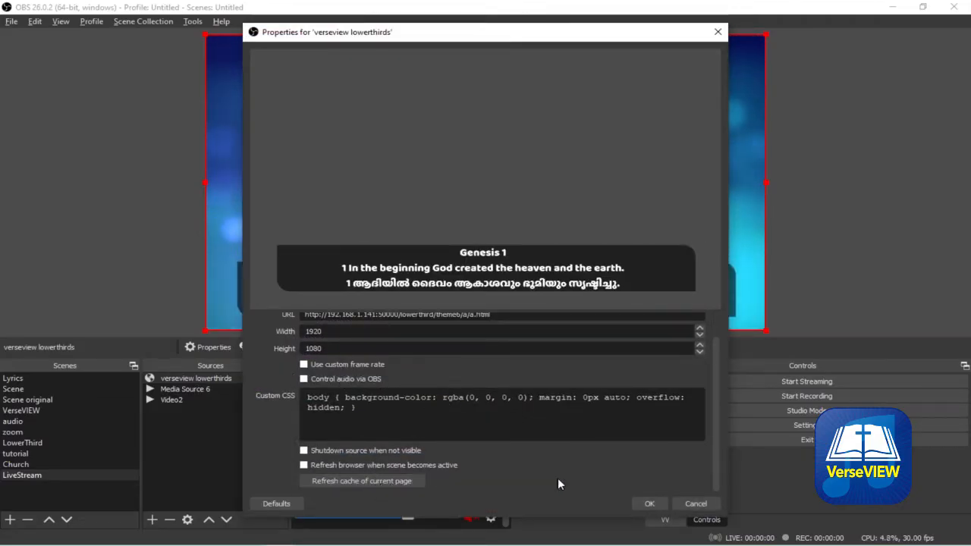
pyautogui.click(648, 504)
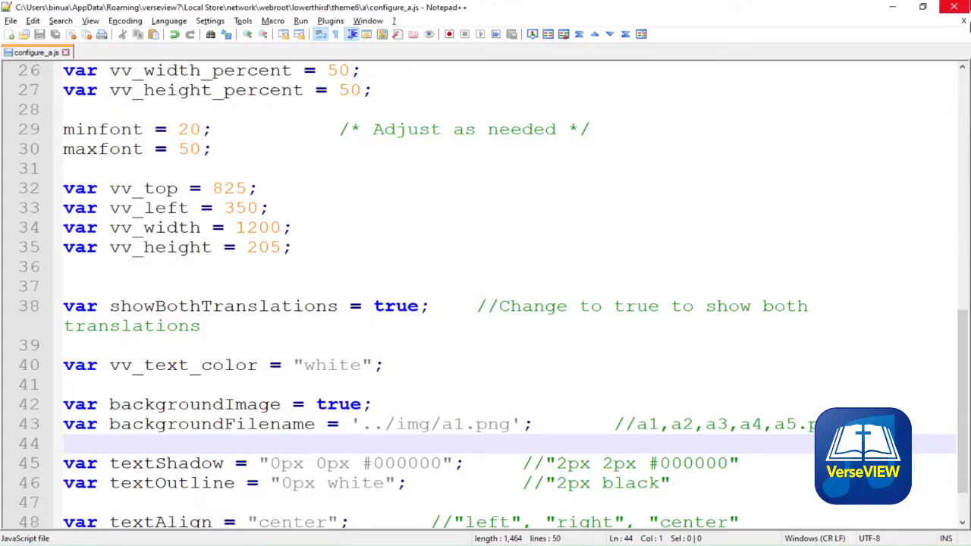
# Scroll configure_a.js down and select the center textAlign value
pyautogui.scroll(-3)
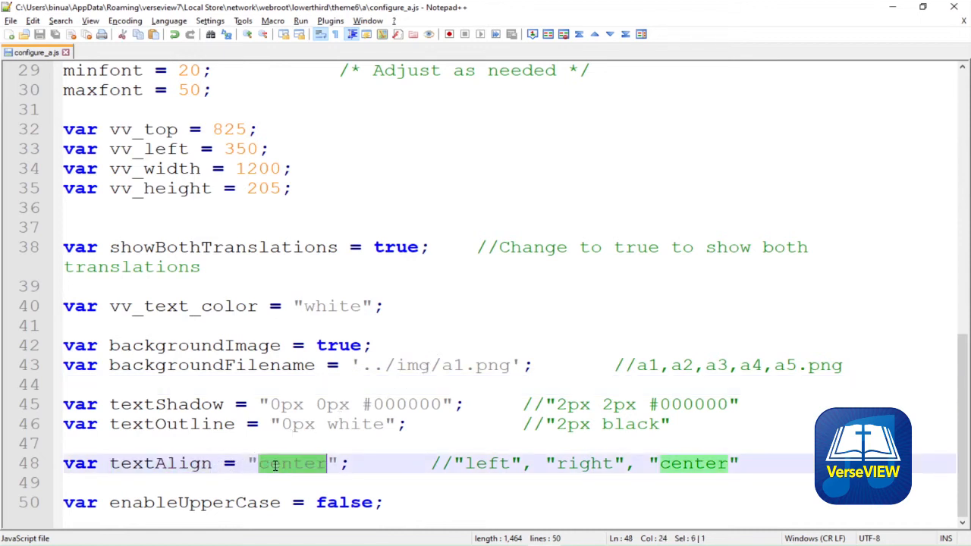
pyautogui.doubleClick(345, 502)
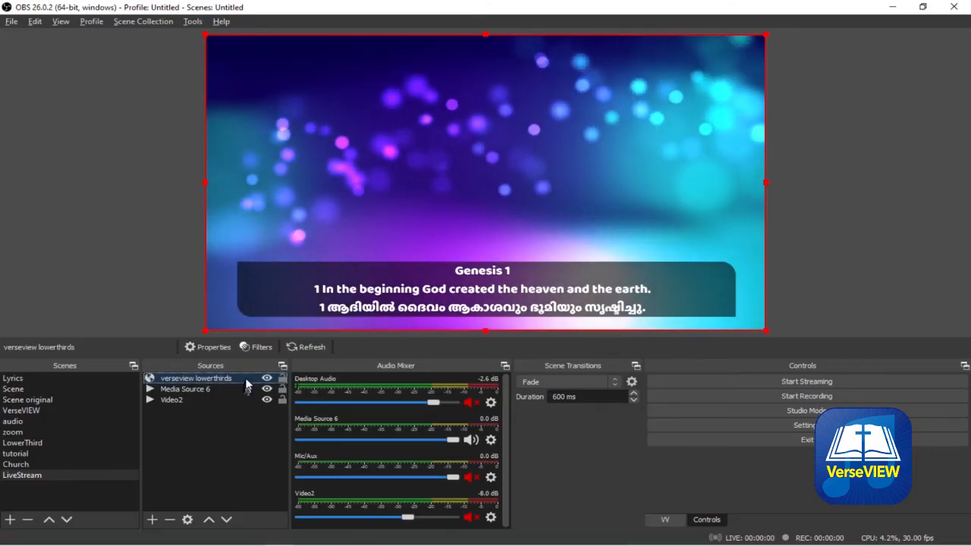
# Refresh the verseview lowerthirds source to show theme A's upper-case English verse
pyautogui.click(213, 346)
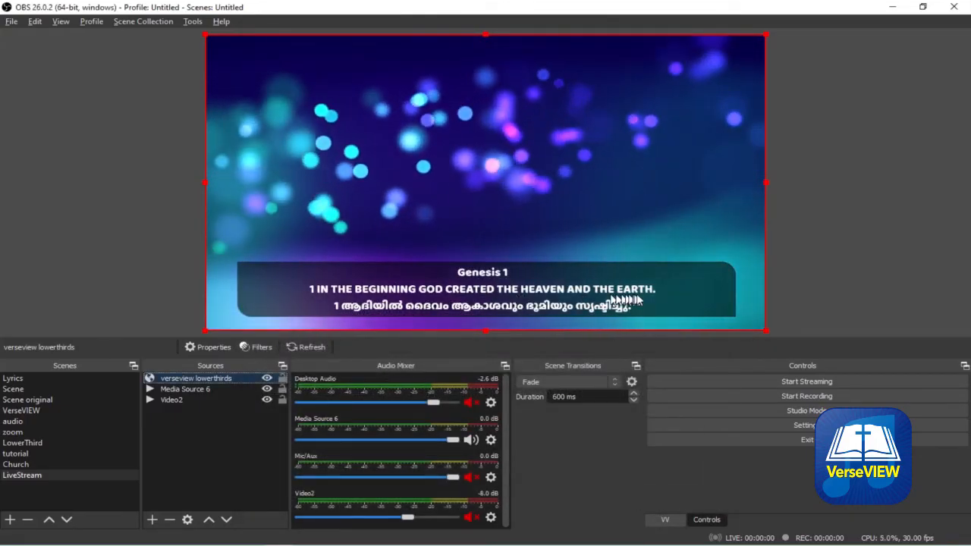
pyautogui.click(213, 347)
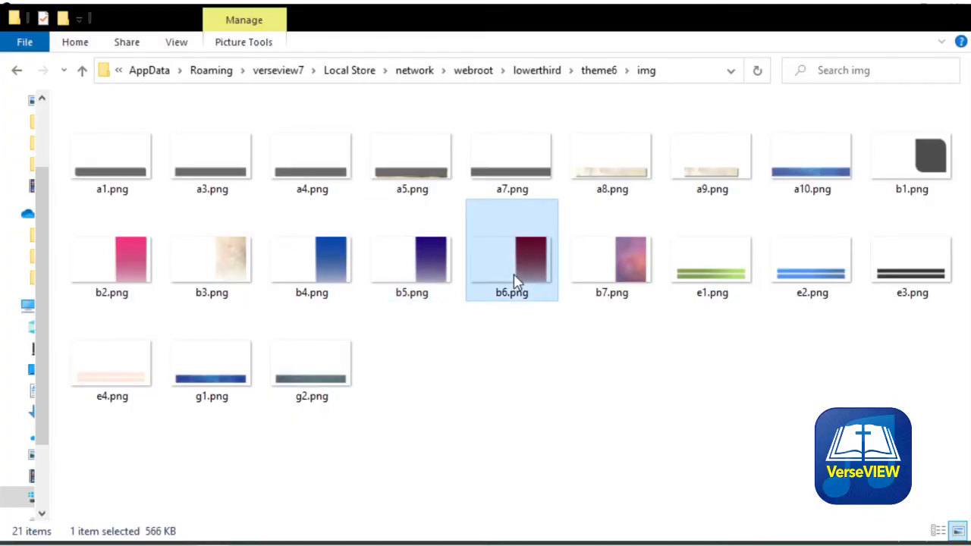
# Open configure_b.js from the lowerthird\theme6\b folder
pyautogui.click(611, 265)
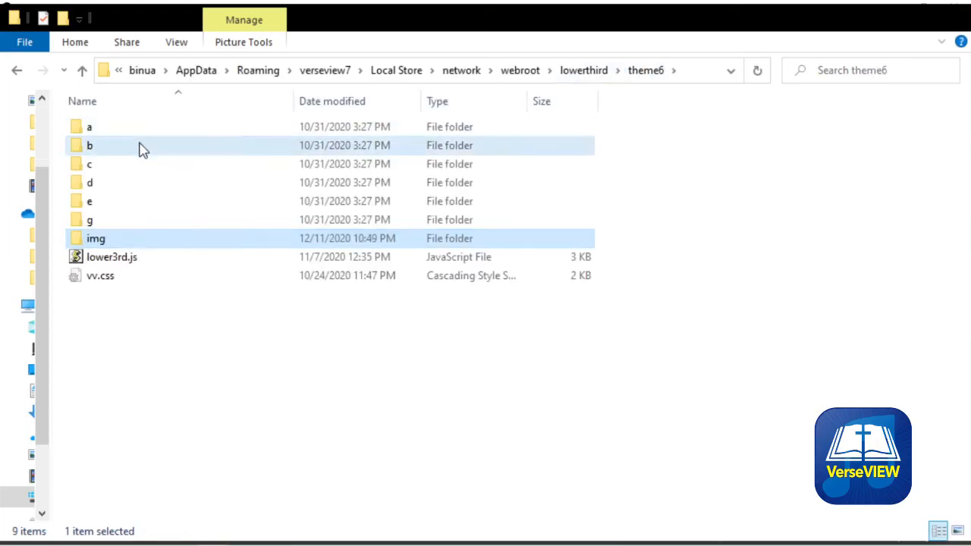
pyautogui.doubleClick(90, 145)
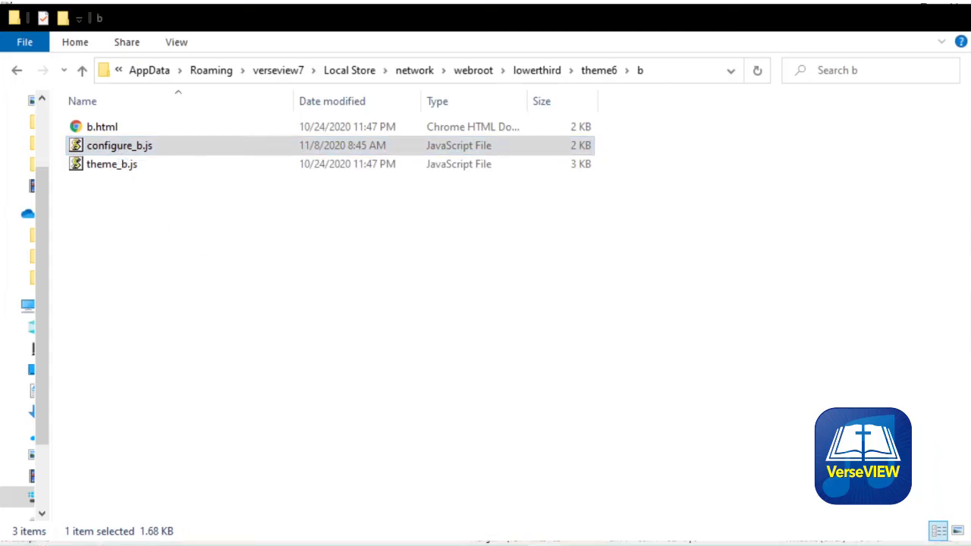
pyautogui.doubleClick(119, 145)
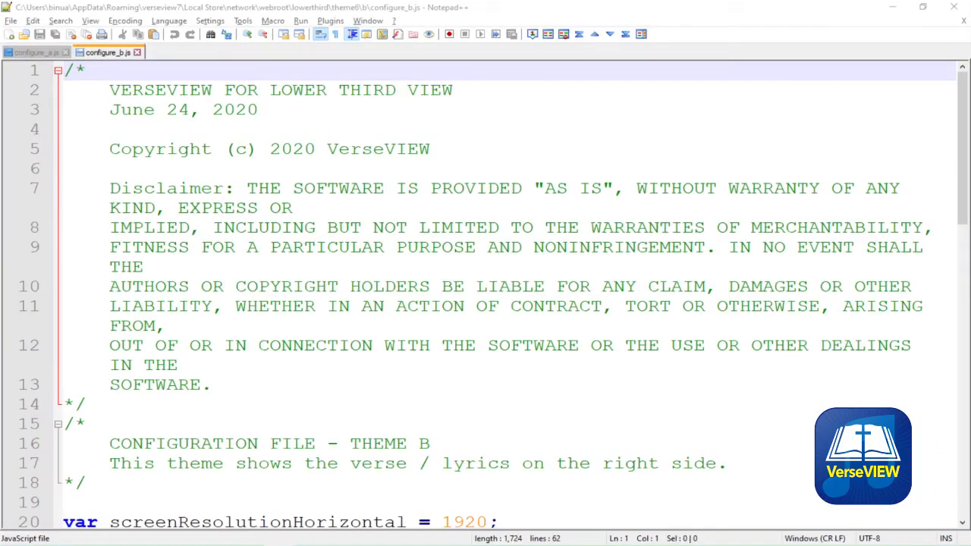
# Change theme B's backgroundFilename image number from b1 to 7 in configure_b.js
pyautogui.scroll(-3)
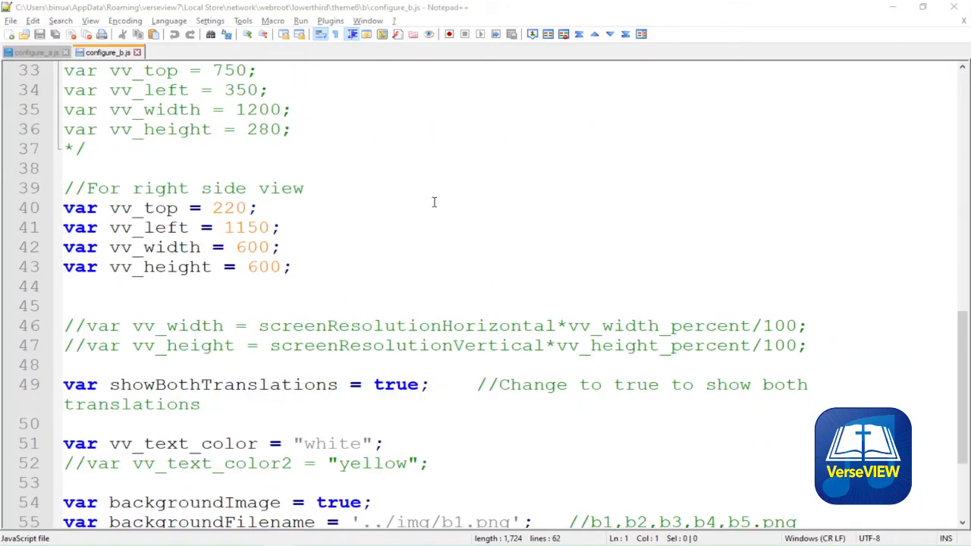
pyautogui.scroll(-3)
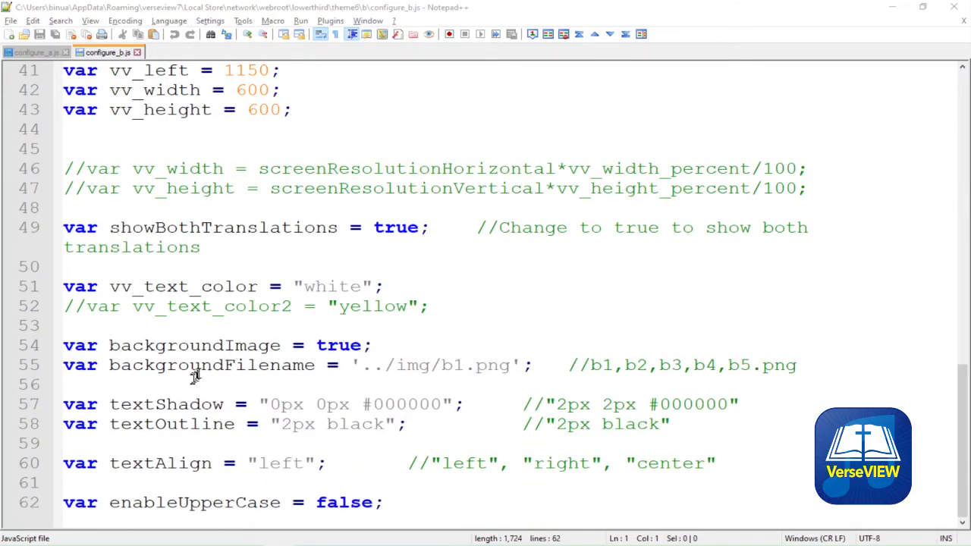
pyautogui.click(462, 365)
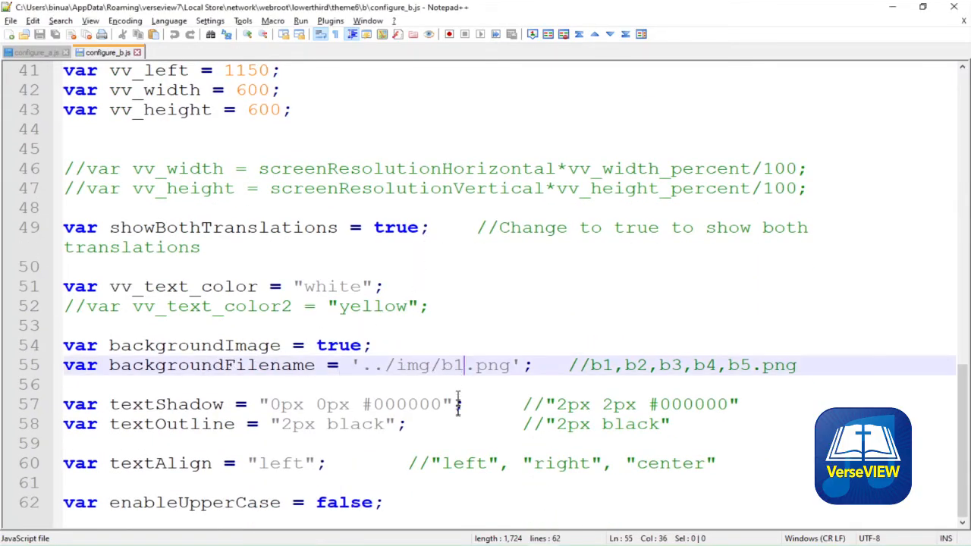
pyautogui.write('7')
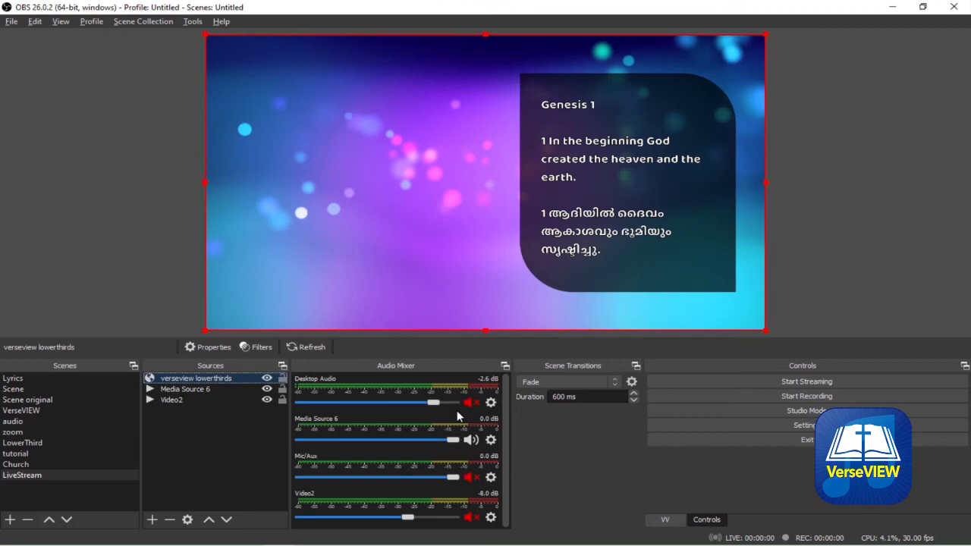
# Refresh theme B's lower-third in OBS, then open theme6\e\configure_e.js
pyautogui.click(214, 347)
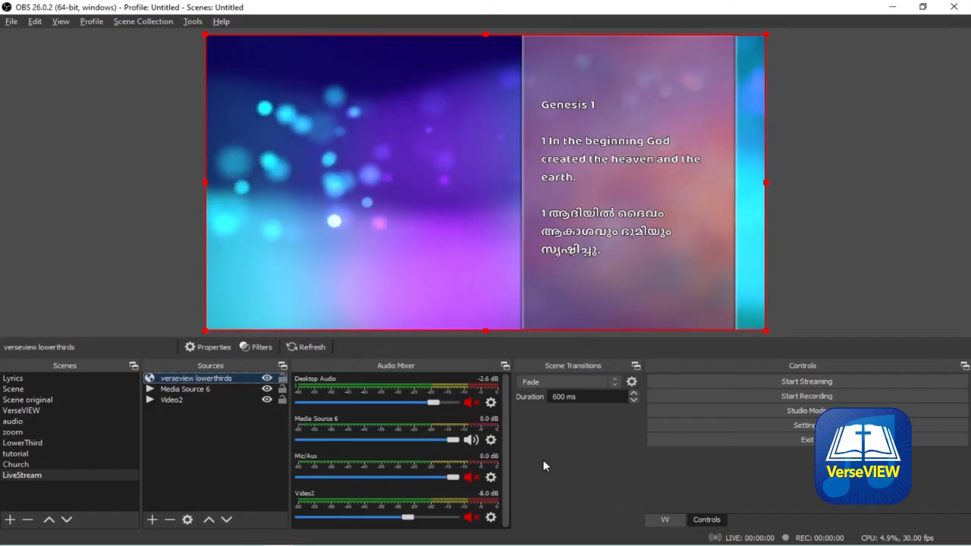
pyautogui.moveTo(557, 421)
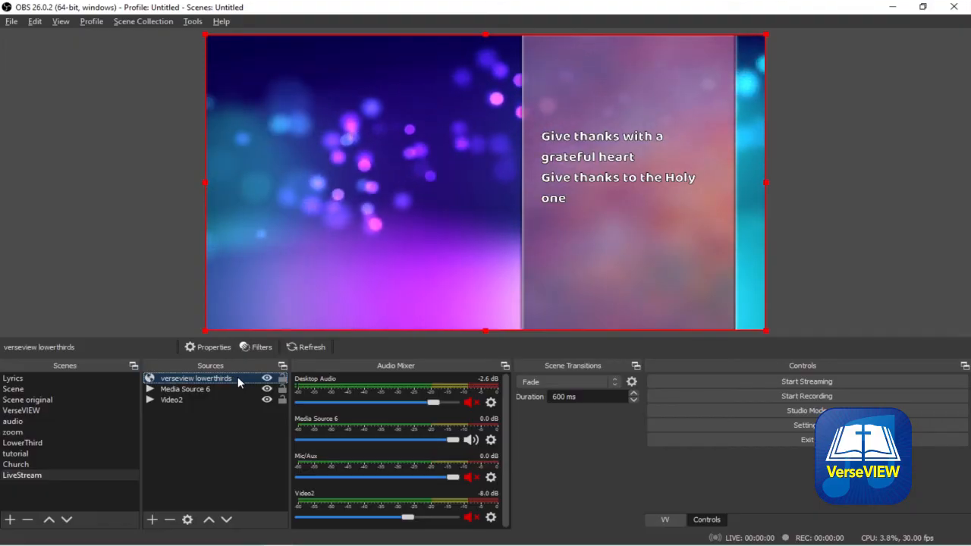
pyautogui.click(213, 347)
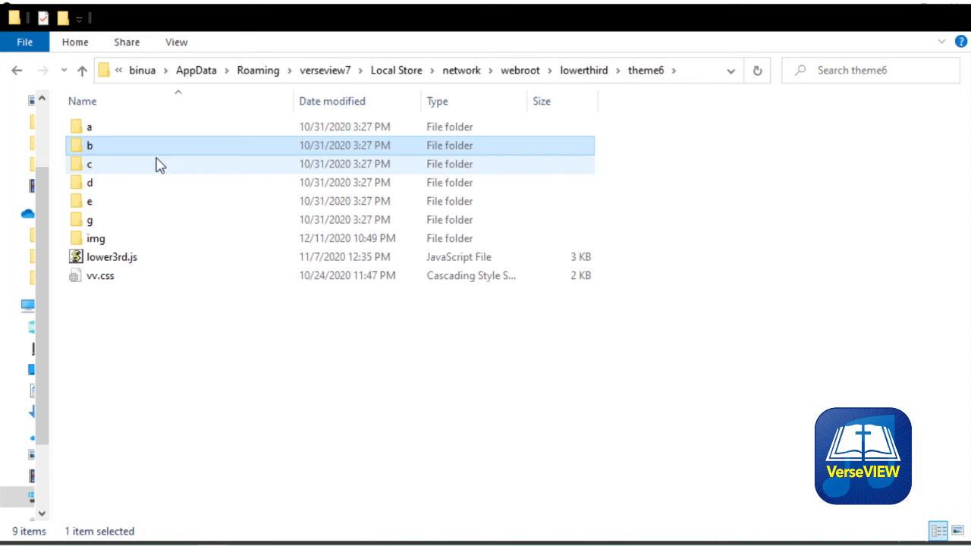
pyautogui.doubleClick(89, 201)
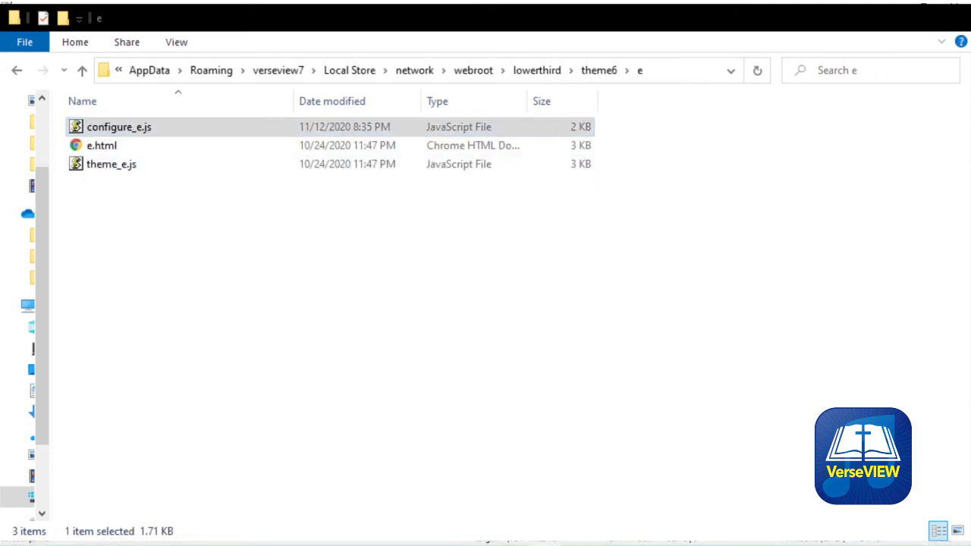
pyautogui.doubleClick(119, 126)
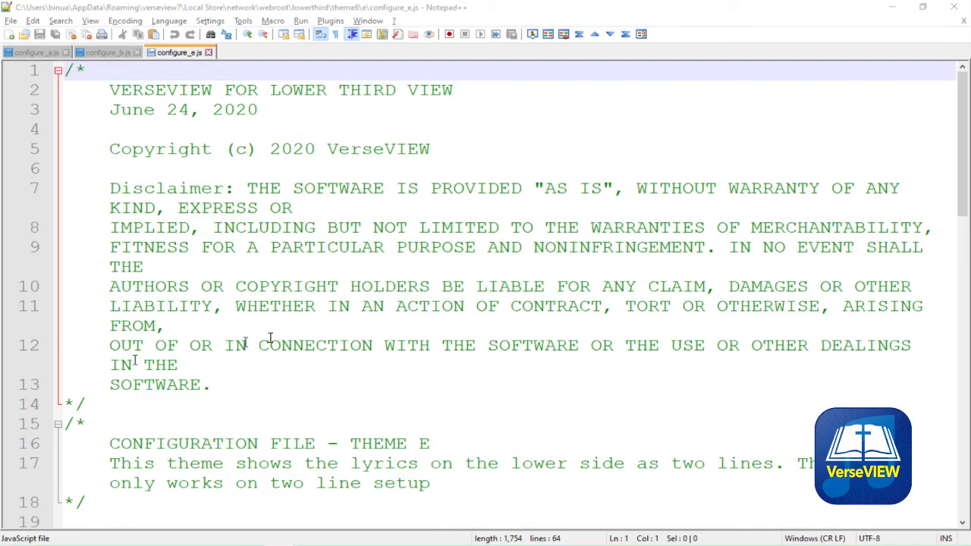
# Scroll through configure_e.js reviewing its 1200×280 layout and e4.png background
pyautogui.scroll(-3)
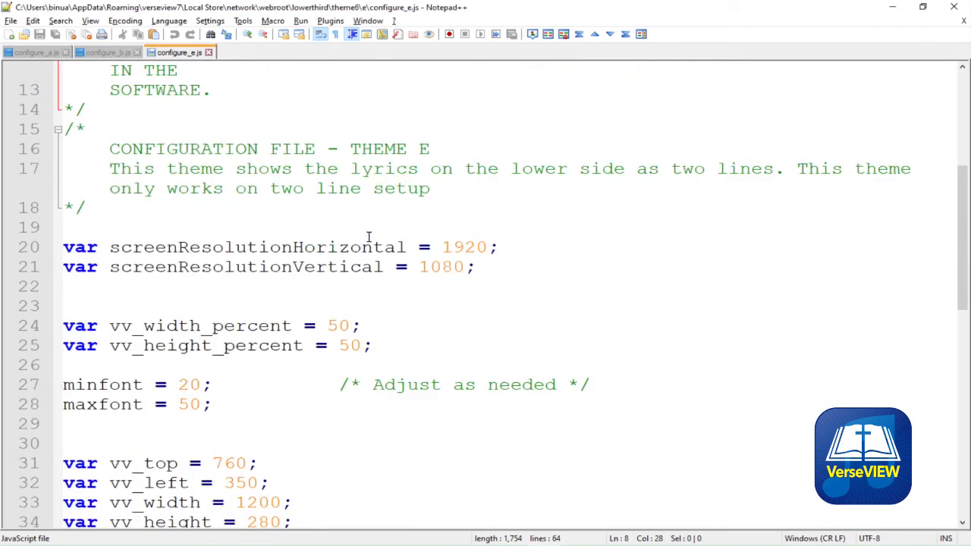
pyautogui.scroll(-3)
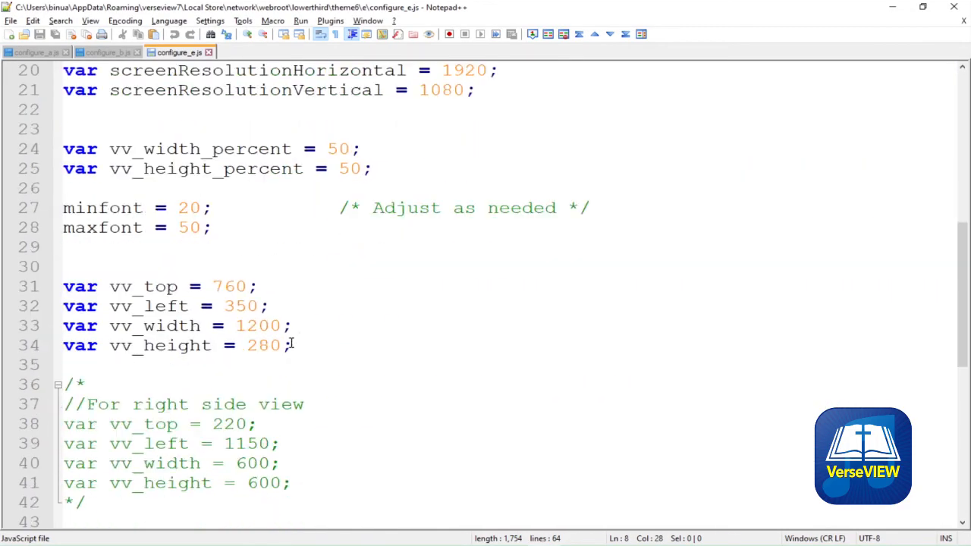
pyautogui.scroll(-3)
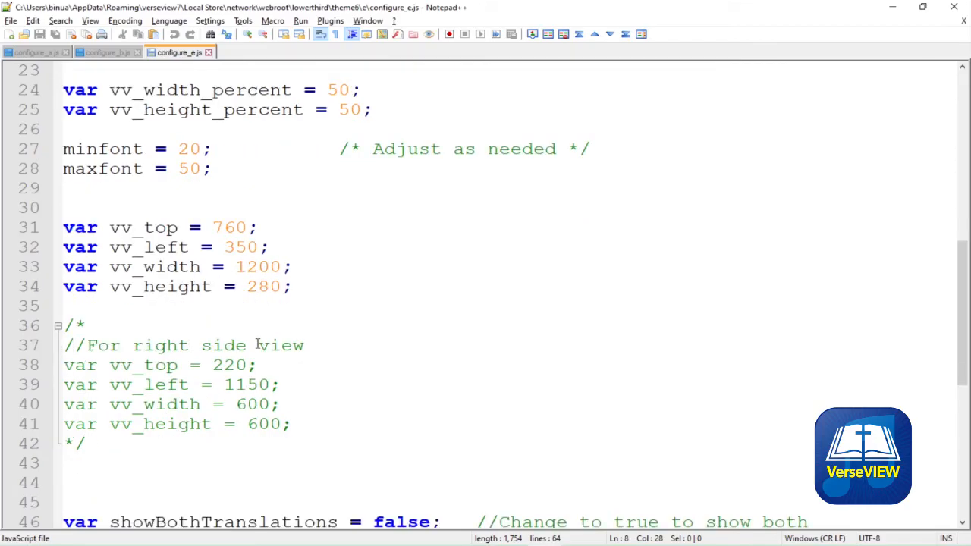
pyautogui.scroll(-3)
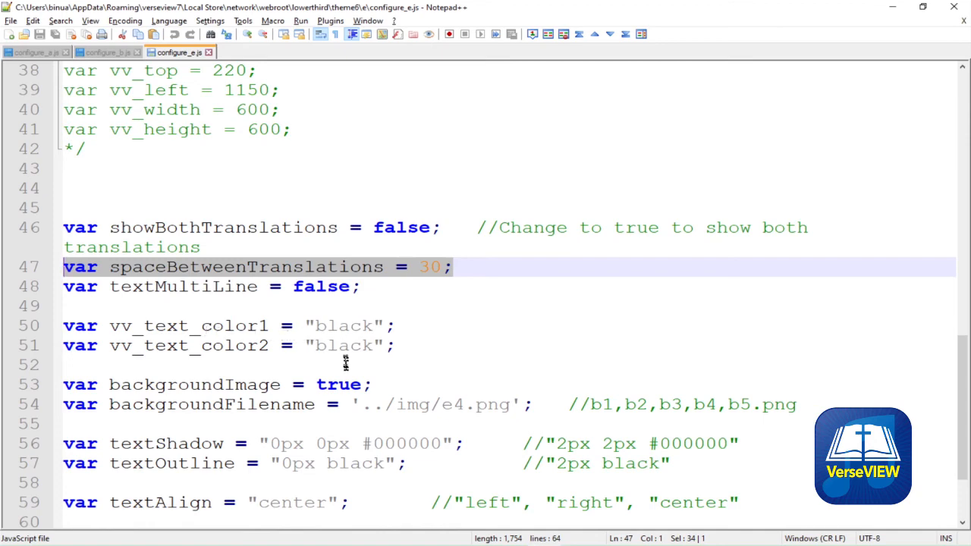
pyautogui.scroll(-3)
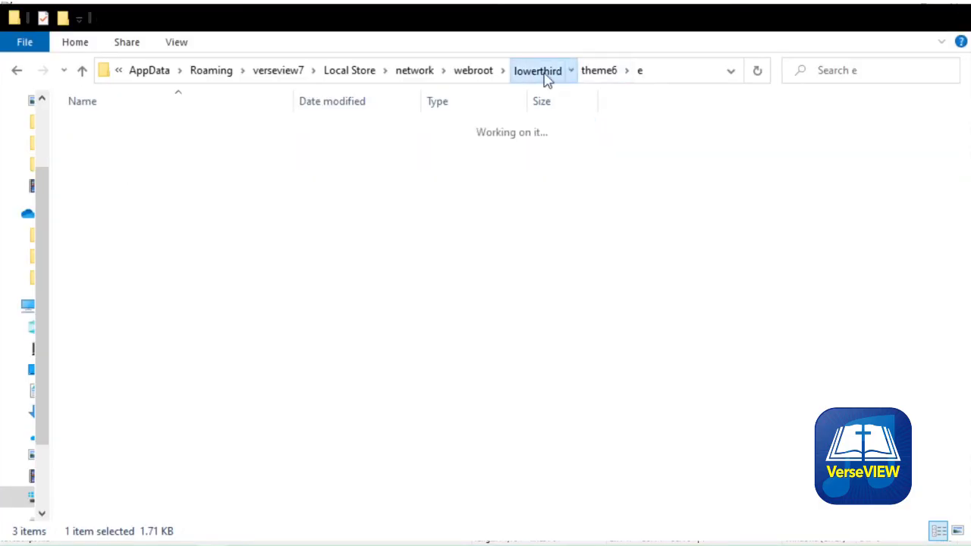
# Browse the theme6 img folder and pick e3.png for theme E's background
pyautogui.click(537, 69)
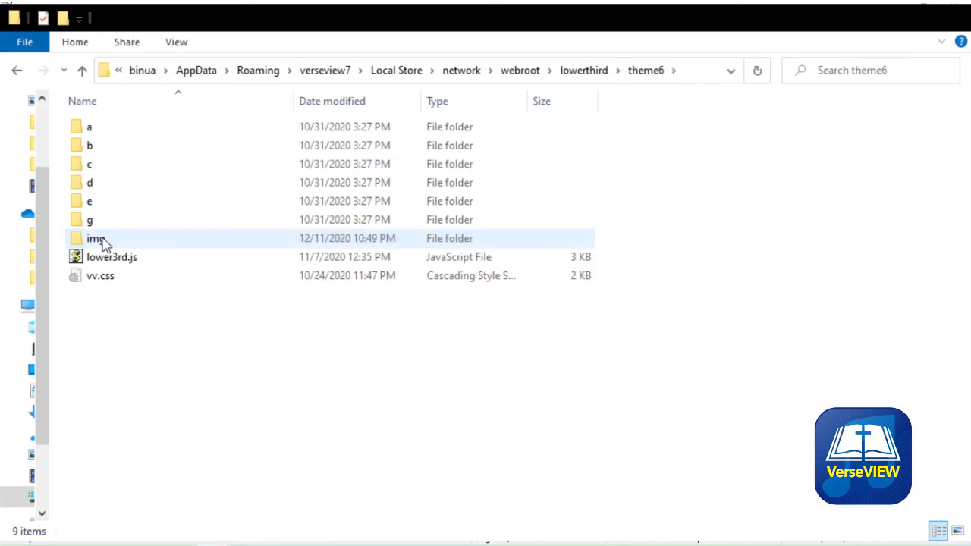
pyautogui.doubleClick(96, 238)
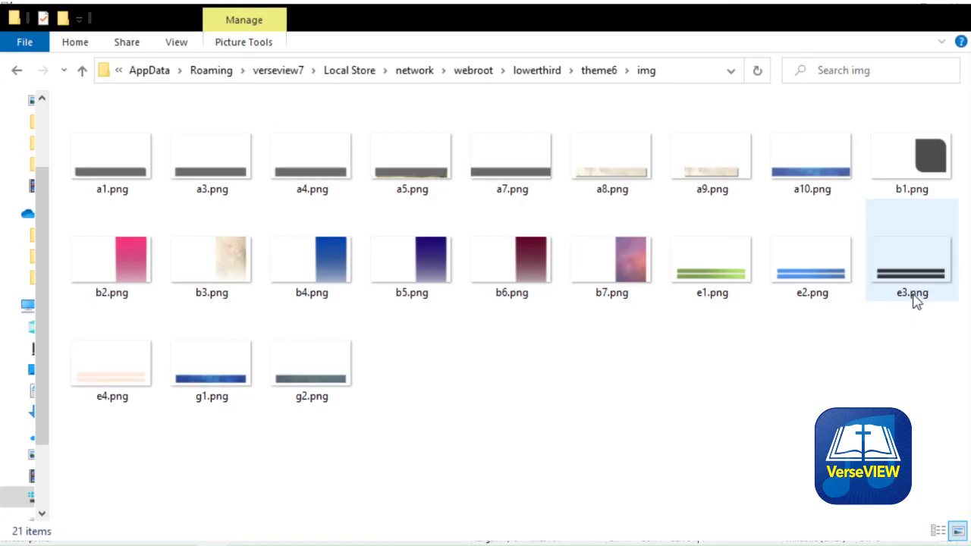
pyautogui.click(911, 258)
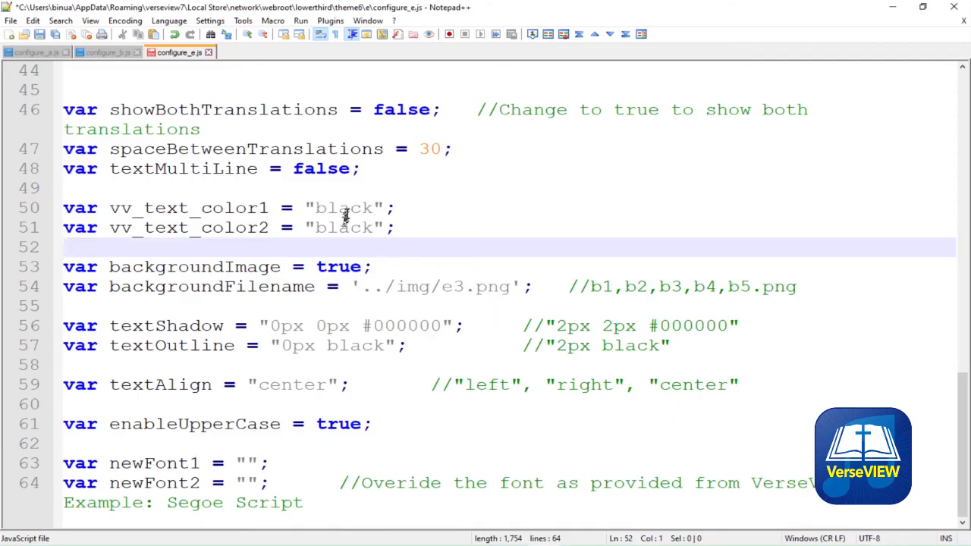
# Type 'white' as theme E's vv_text_color1 value in configure_e.js
pyautogui.write('white')
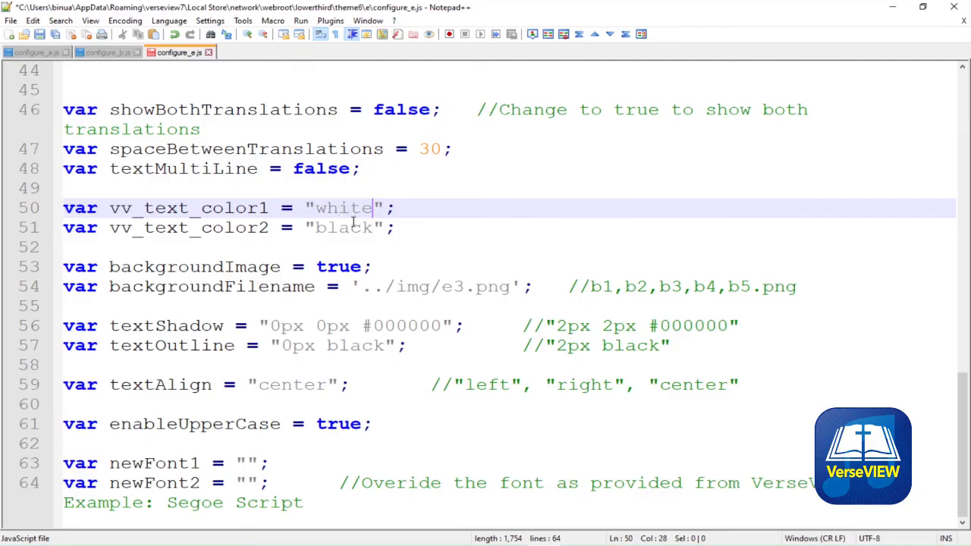
pyautogui.write('white')
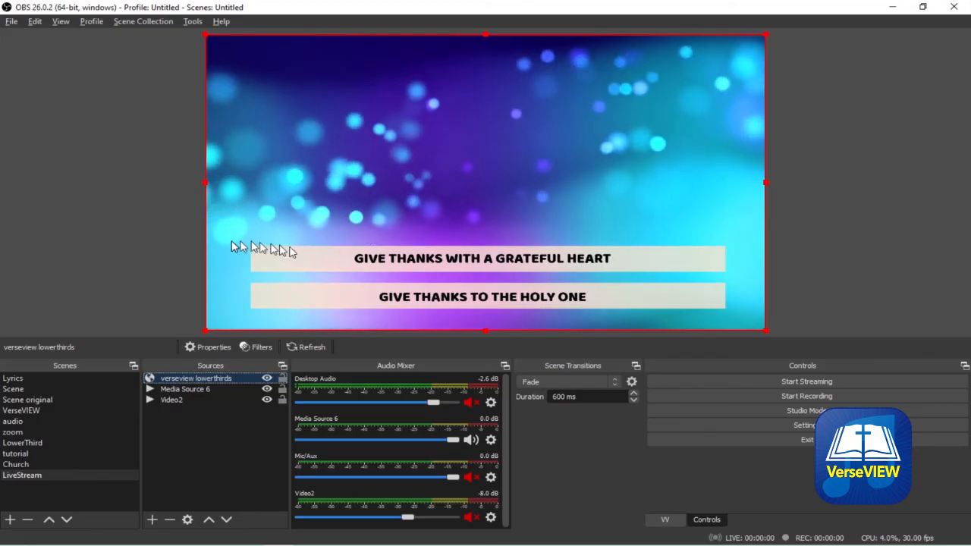
# Refresh the verseview lowerthirds page cache to show theme E's white text on dark bars, then shrink the source from the top
pyautogui.click(212, 347)
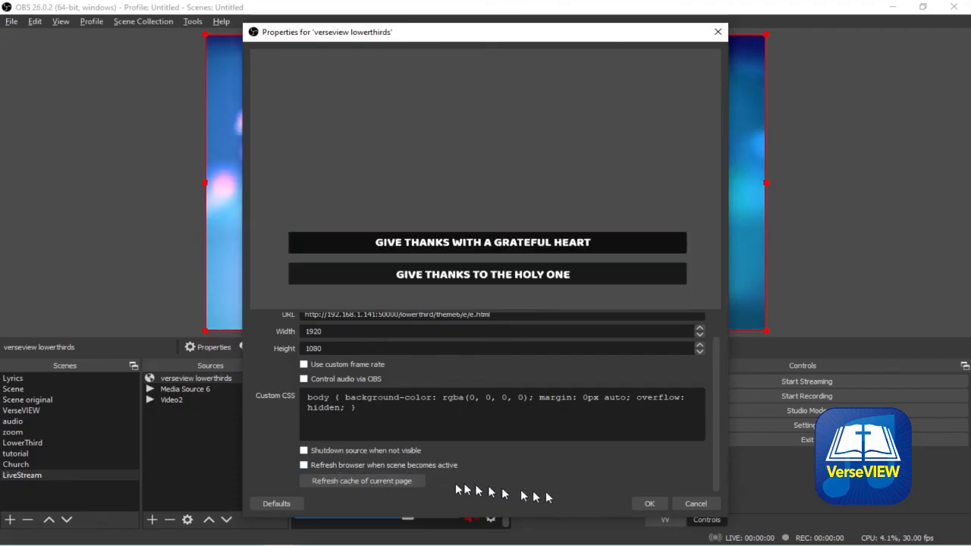
pyautogui.click(649, 503)
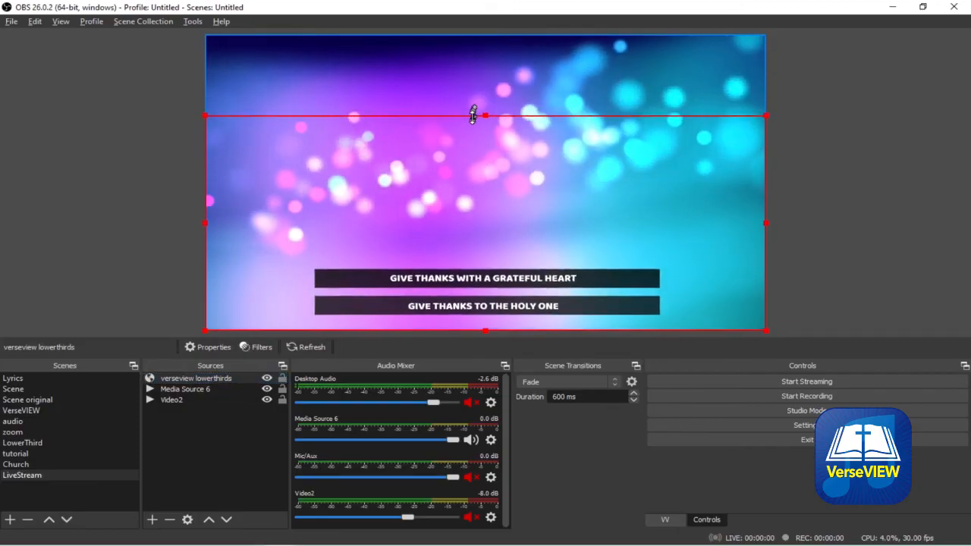
pyautogui.moveTo(472, 115); pyautogui.dragTo(464, 129)
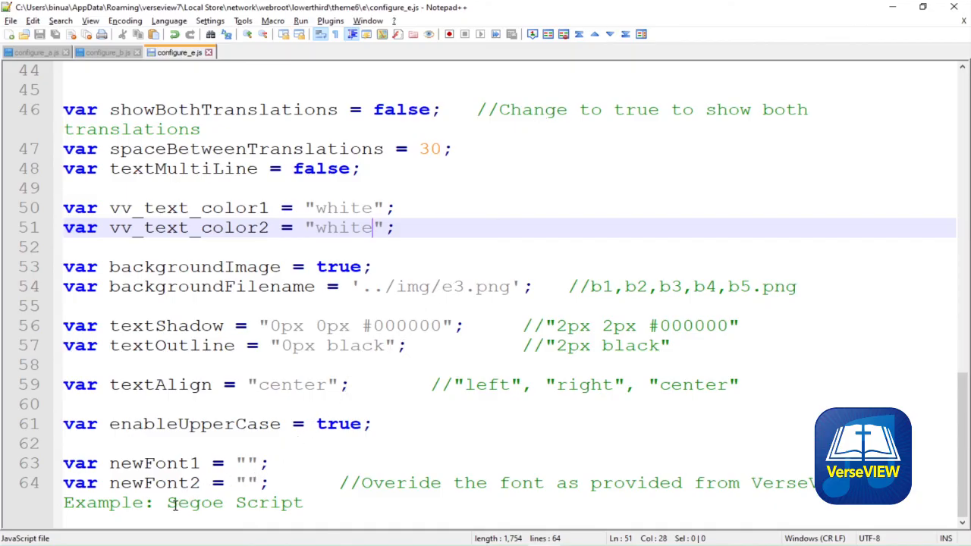
# Enter "Segoe Script" as the override fonts in configure_e.js
pyautogui.doubleClick(195, 502)
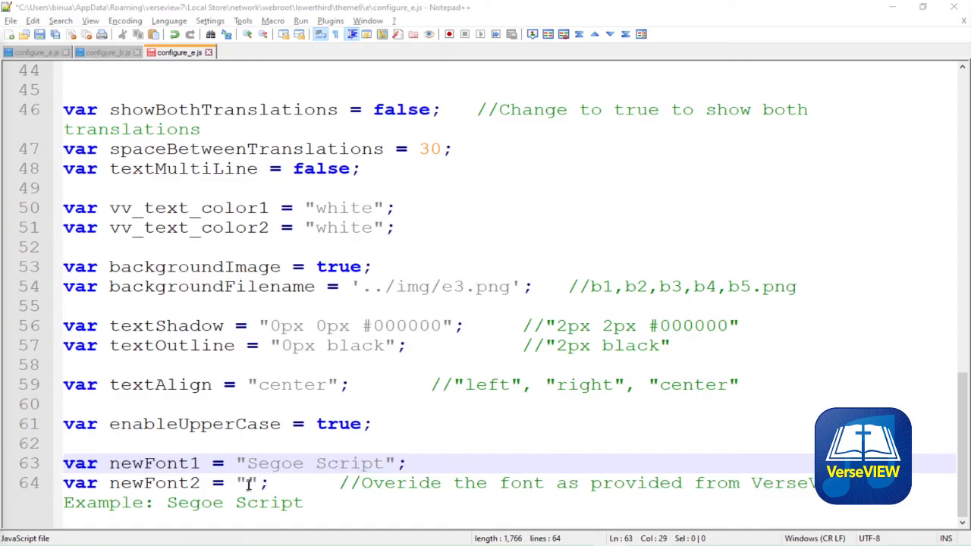
pyautogui.write('Segoe Script')
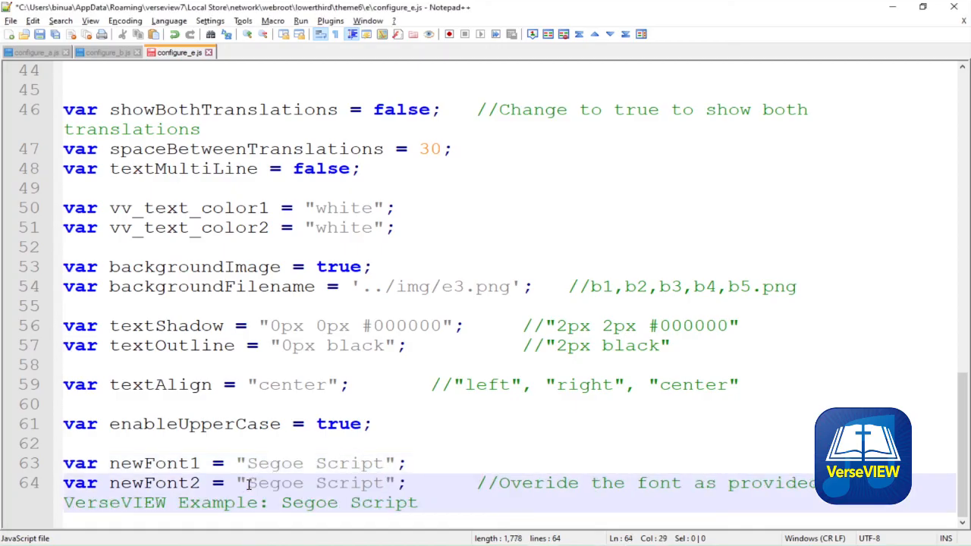